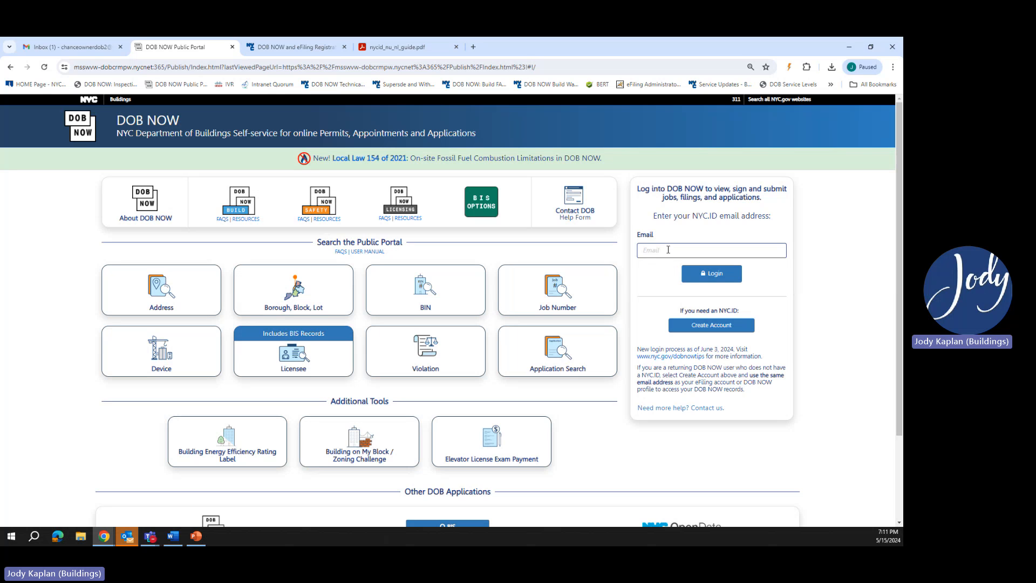
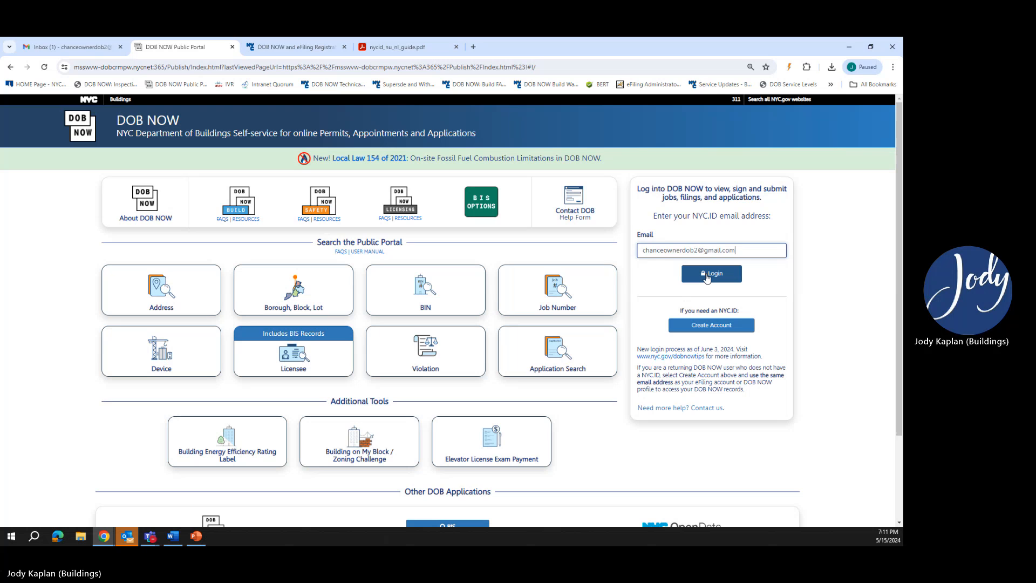
Step: Enter the new user's Gmail address in DOB NOW and submit it to log in
click(711, 273)
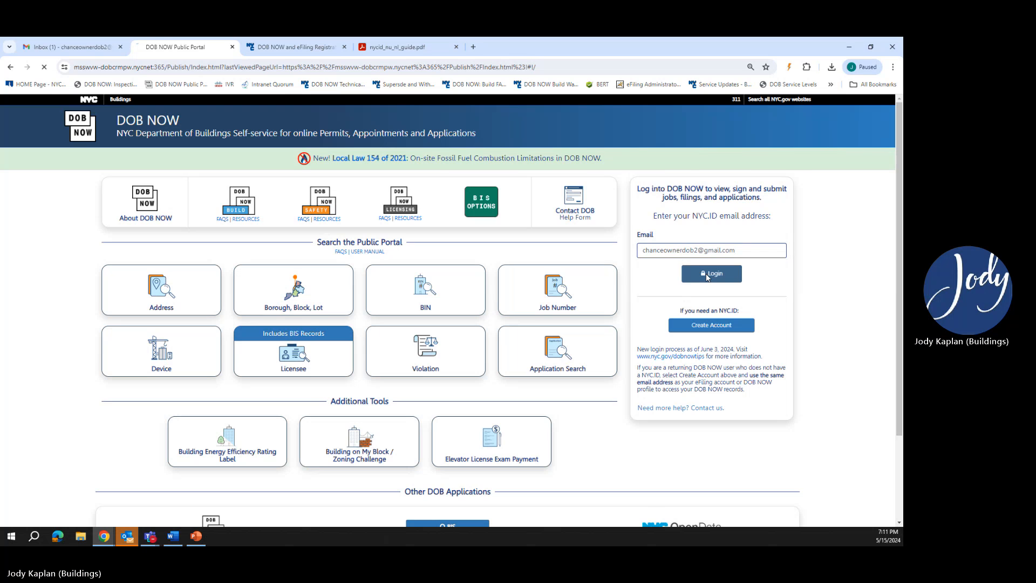
Step: Review the password requirements and enter the new account's password
click(711, 325)
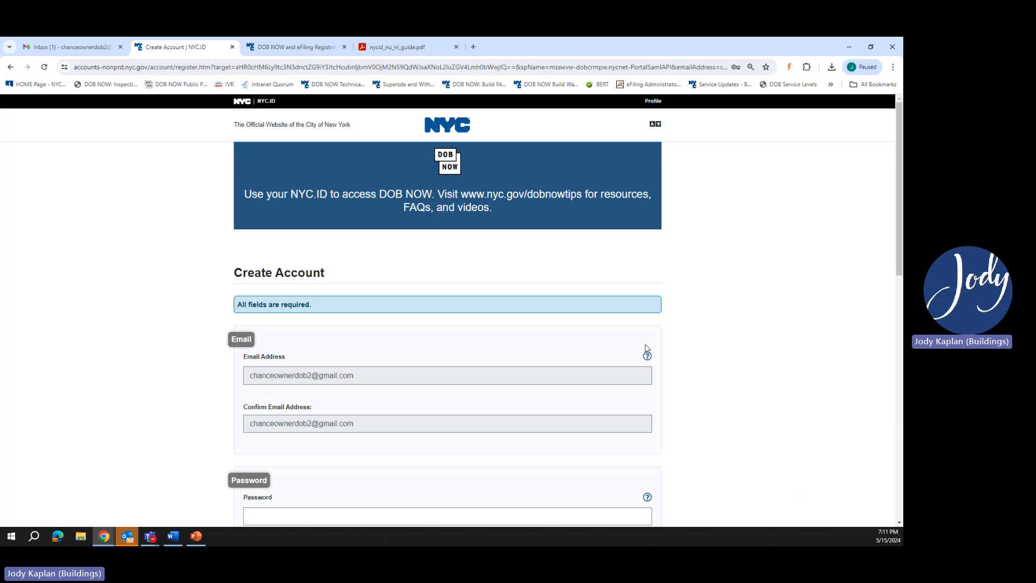
mouse_move(494, 337)
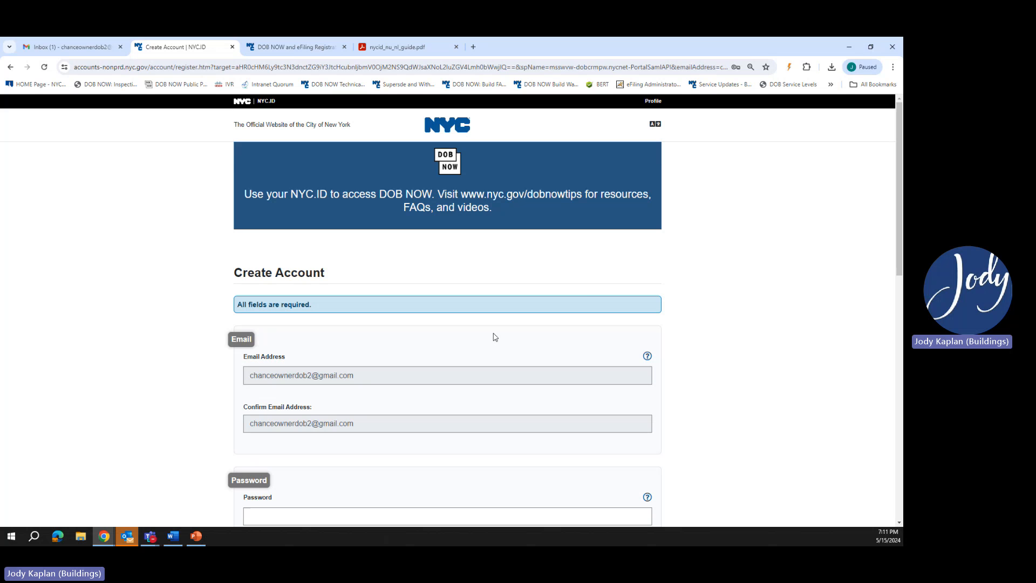
mouse_move(583, 292)
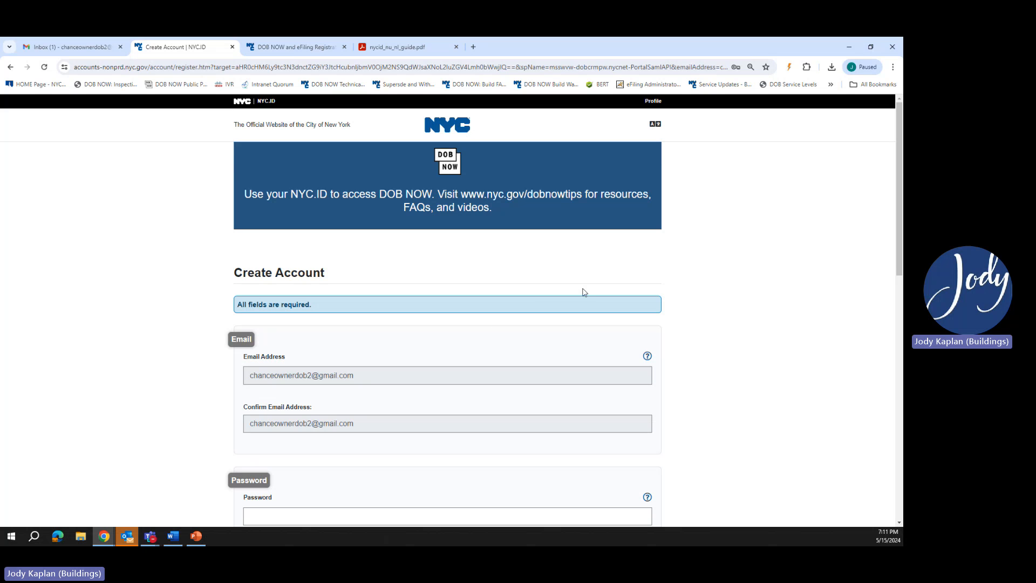
scroll(down, 3)
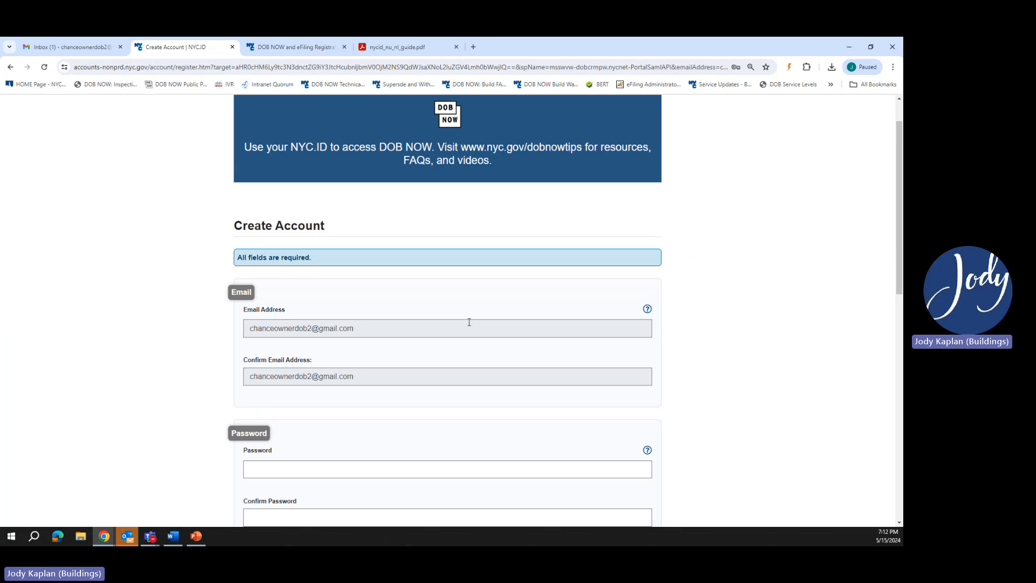
mouse_move(402, 392)
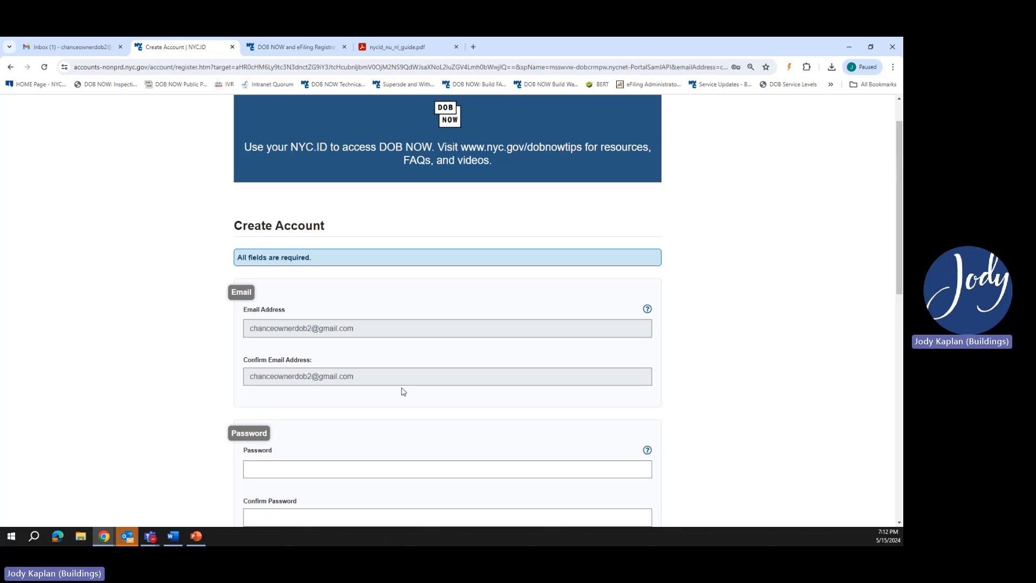
scroll(down, 3)
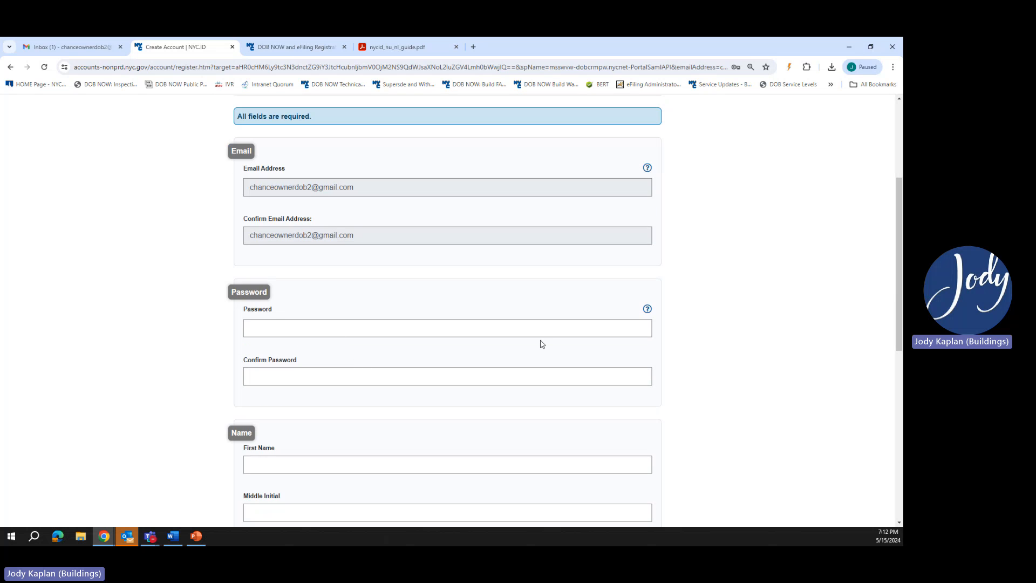
mouse_move(646, 309)
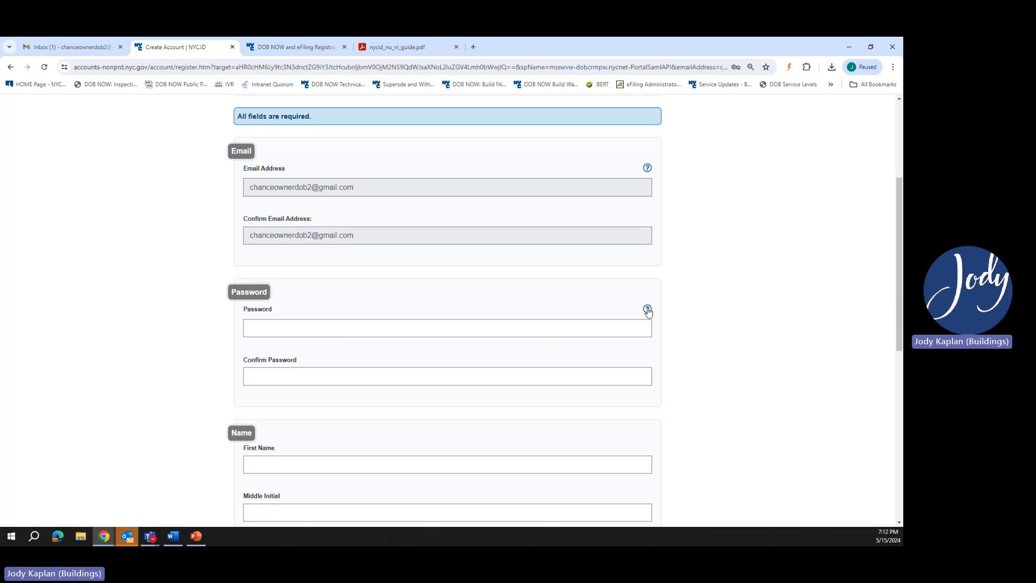
click(646, 309)
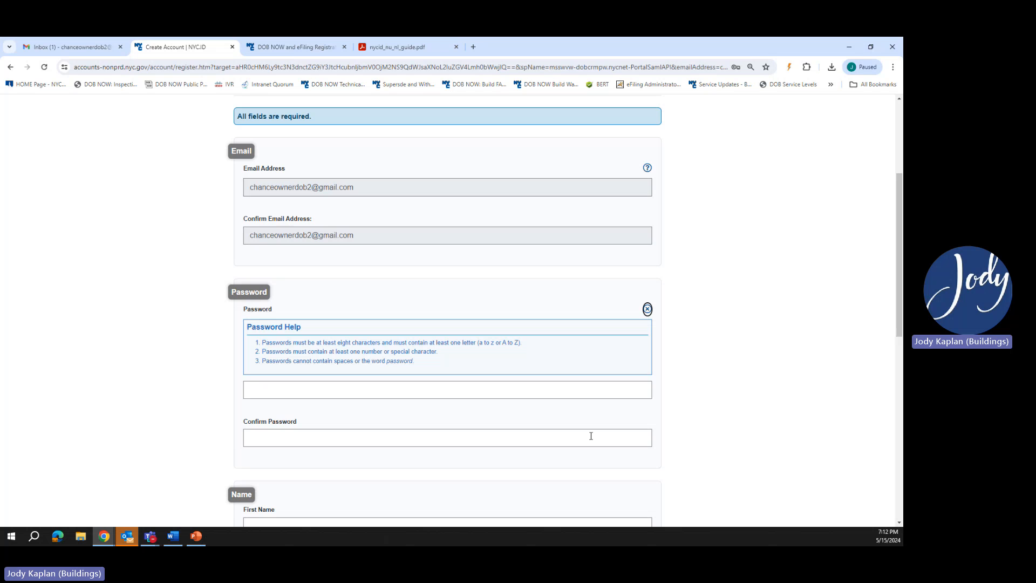
click(446, 390)
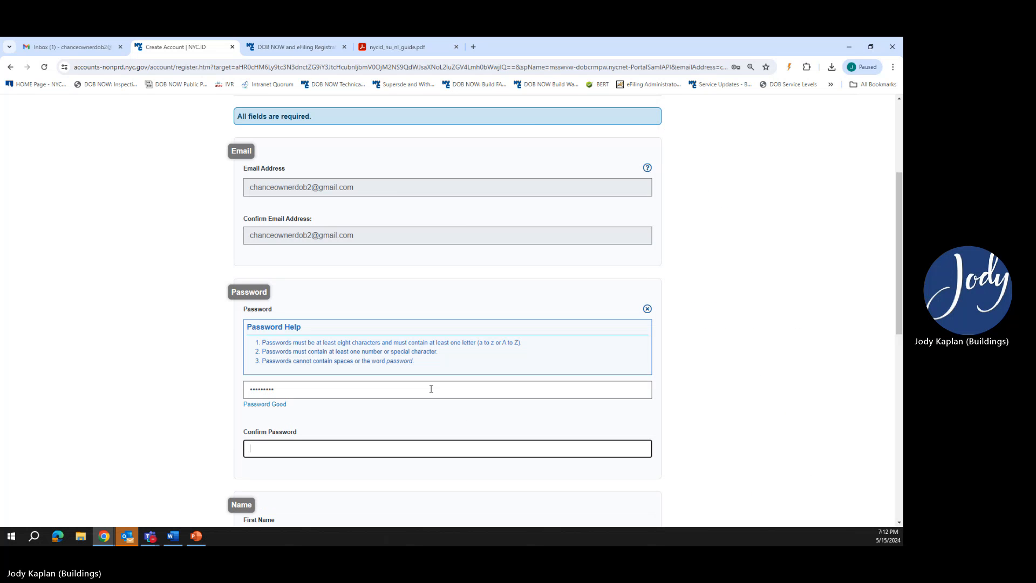
text(••••••)
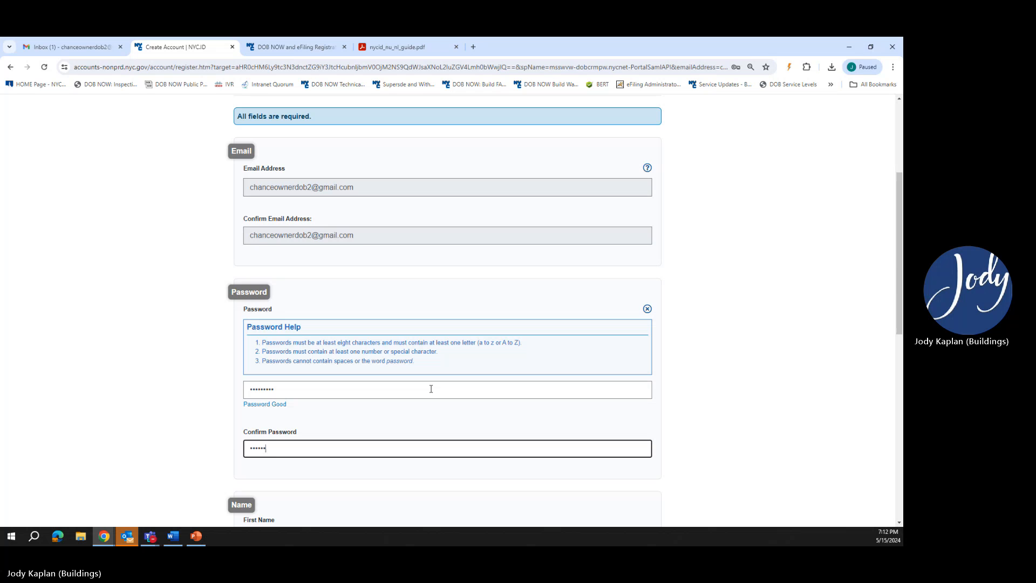
Step: Enter first name and last name 'Owner', agree to the terms, and create the account
scroll(down, 3)
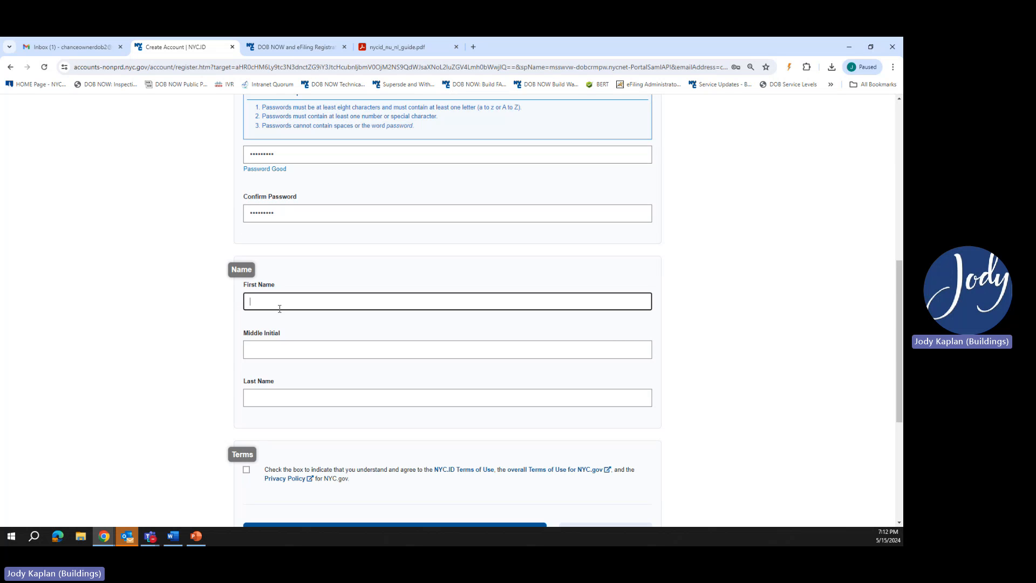
text(Cha)
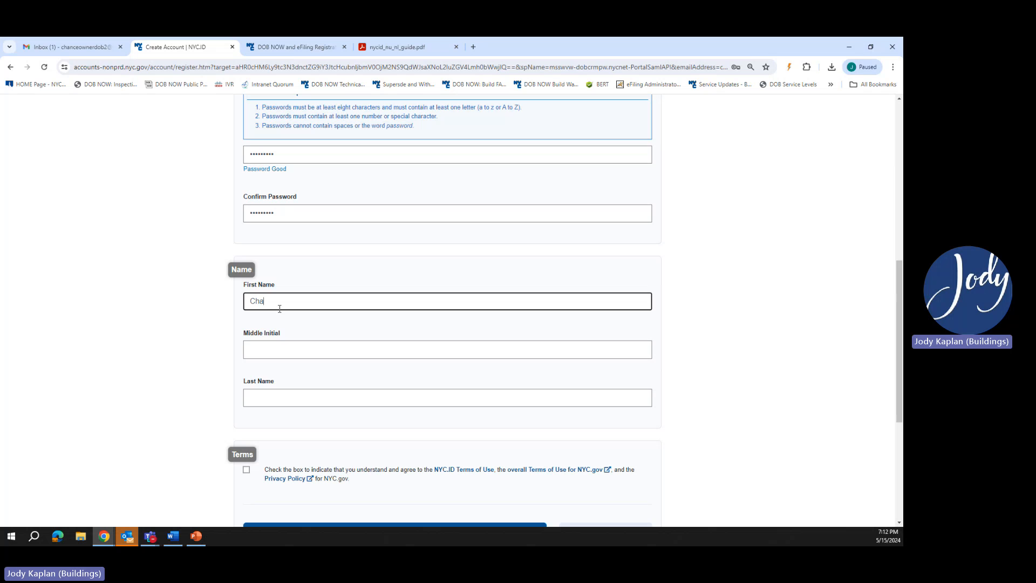
text(Owner)
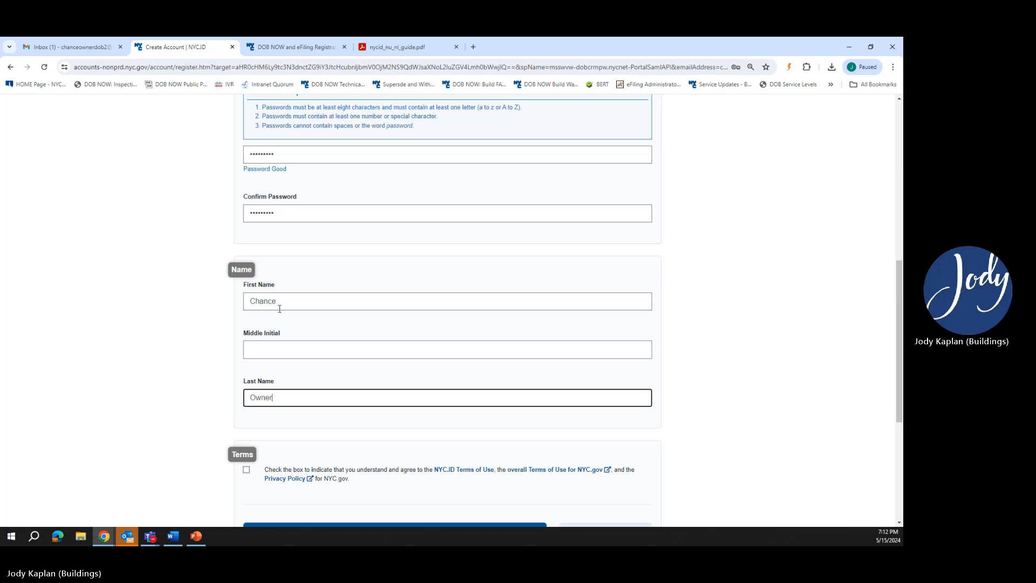
scroll(down, 3)
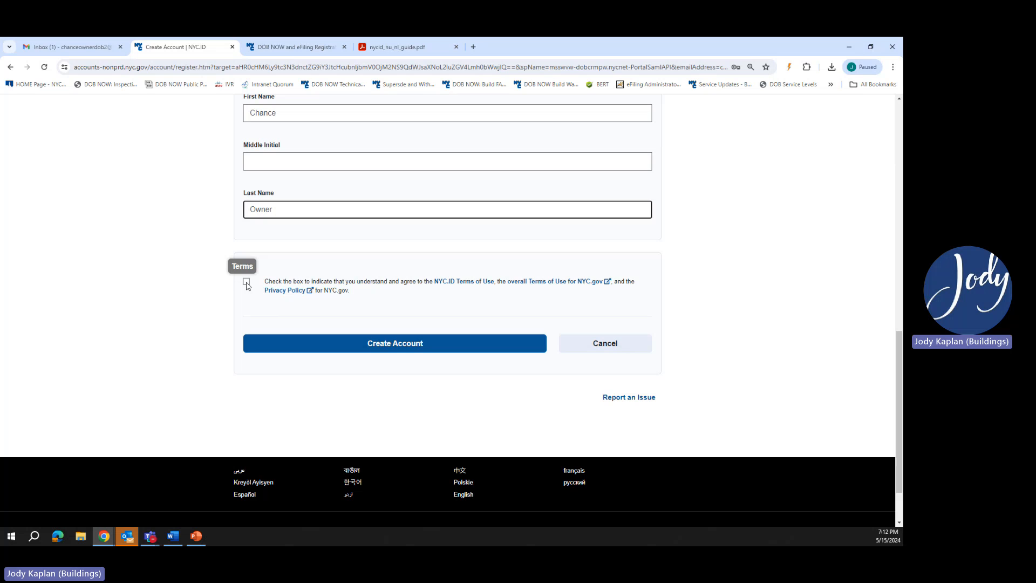
click(246, 280)
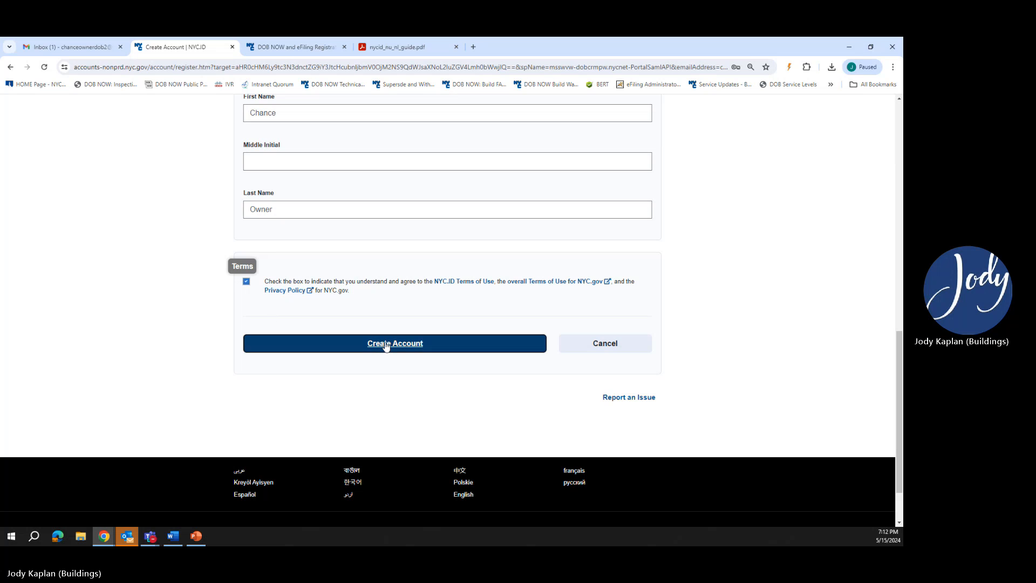
click(395, 344)
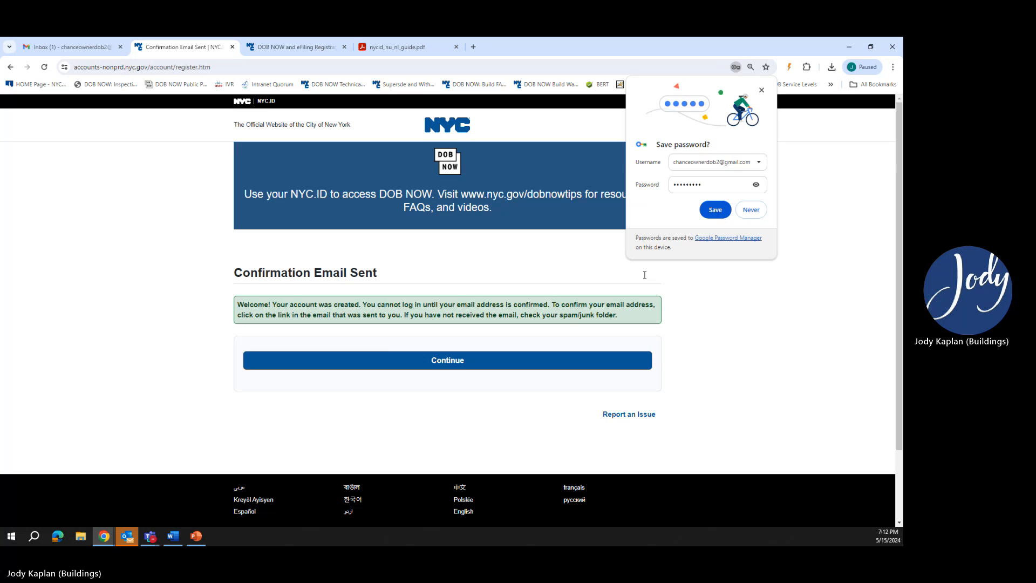
Step: Dismiss Chrome's 'Save password?' popup on the Confirmation Email Sent page
click(750, 210)
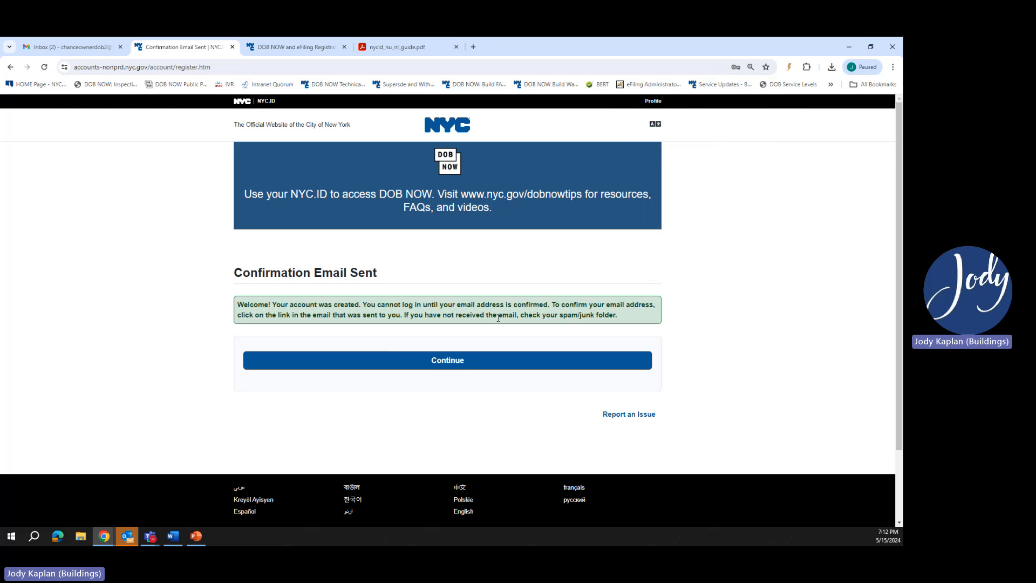
mouse_move(491, 403)
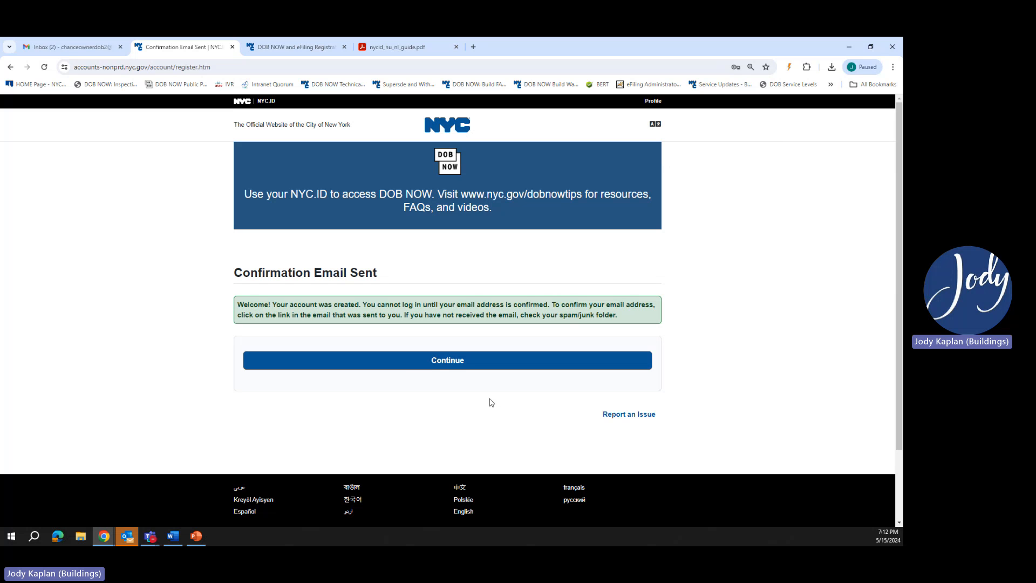
mouse_move(70, 46)
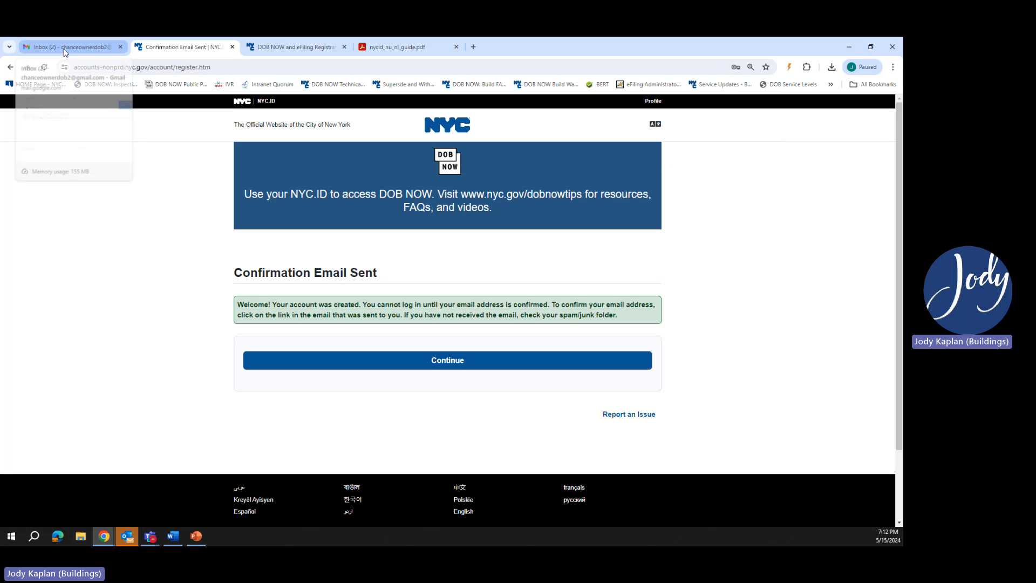
Step: Switch to Gmail and open the 'NYC.gov - NYC.ID Confirm Your Email Address' message
click(72, 47)
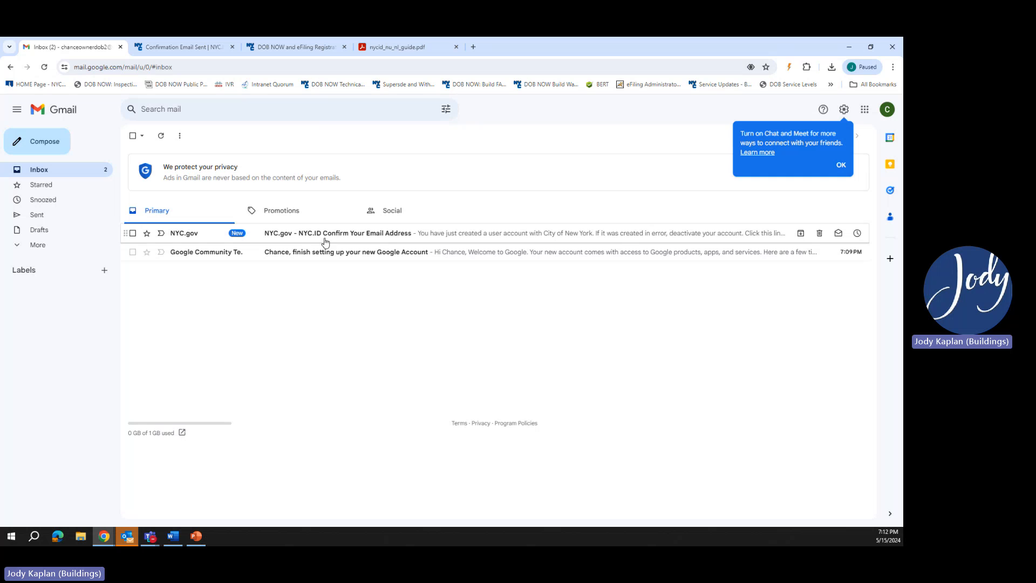
click(336, 233)
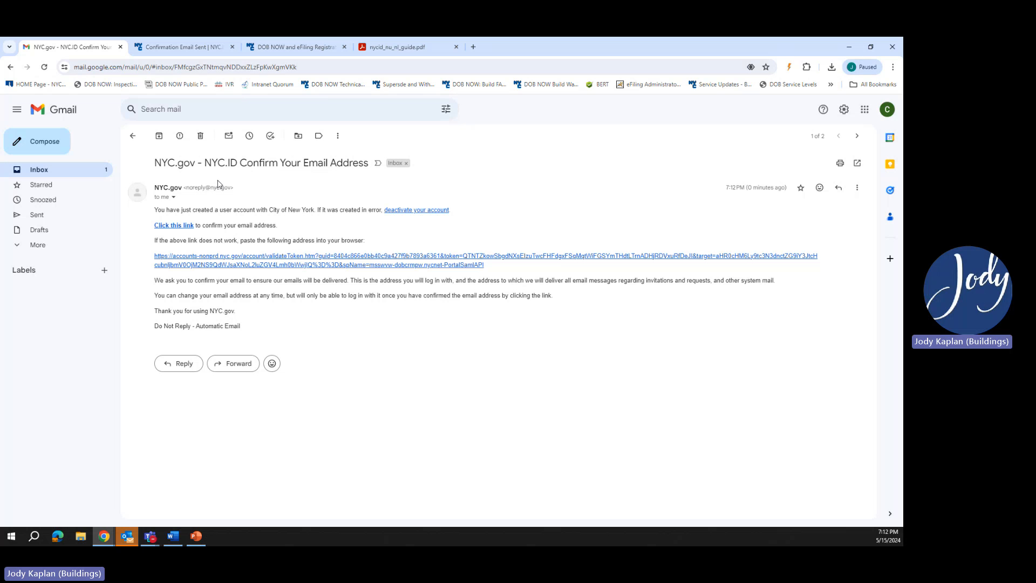
mouse_move(234, 175)
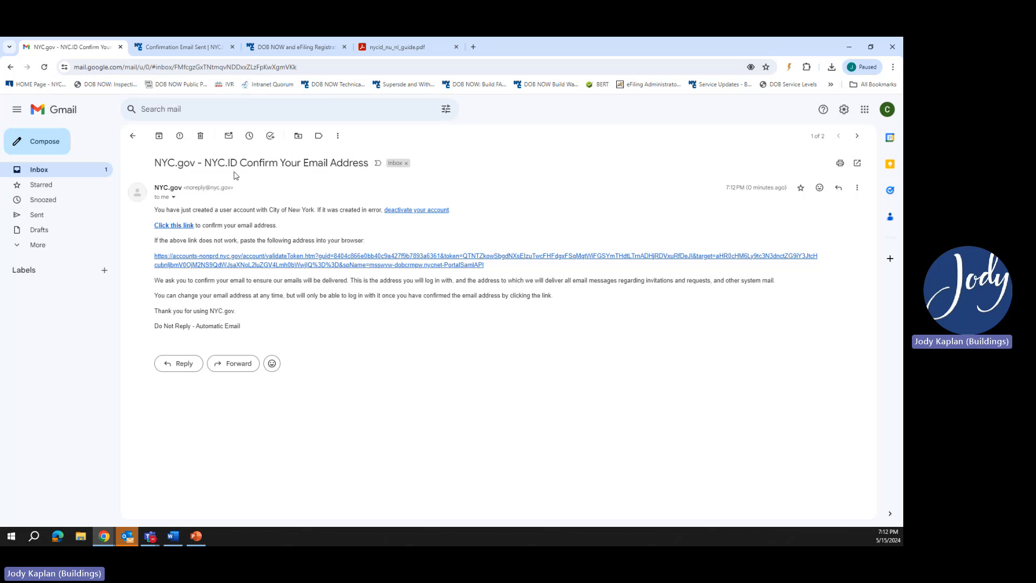
mouse_move(186, 238)
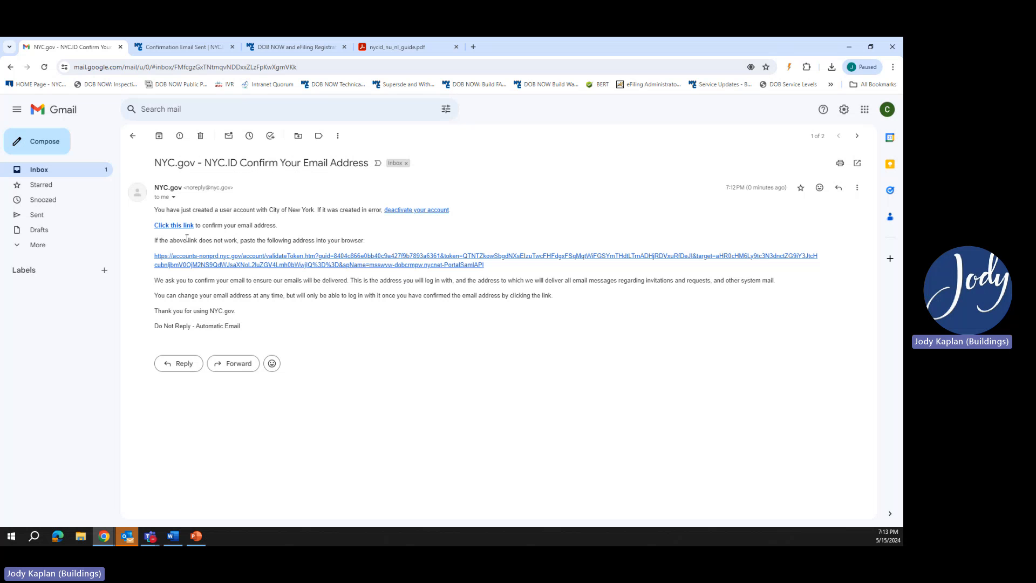
mouse_move(173, 225)
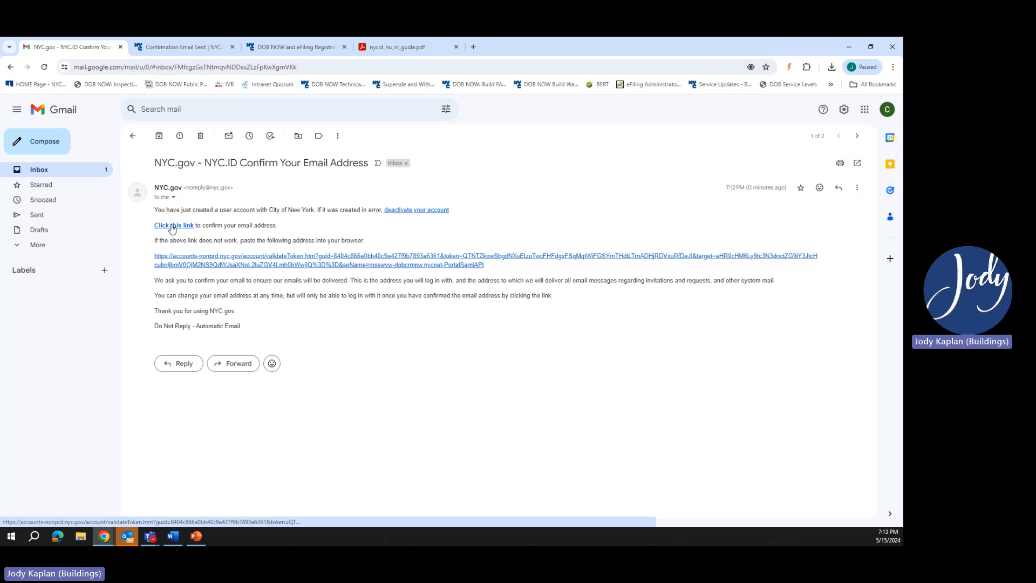
Step: Follow the email's confirmation link to reach the Email Address Confirmed page
click(173, 225)
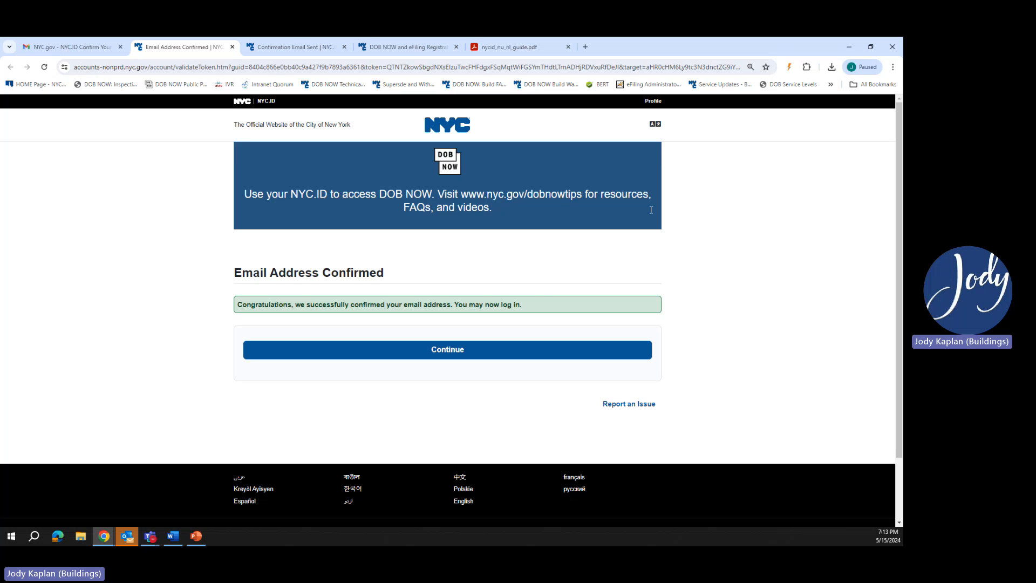
mouse_move(497, 406)
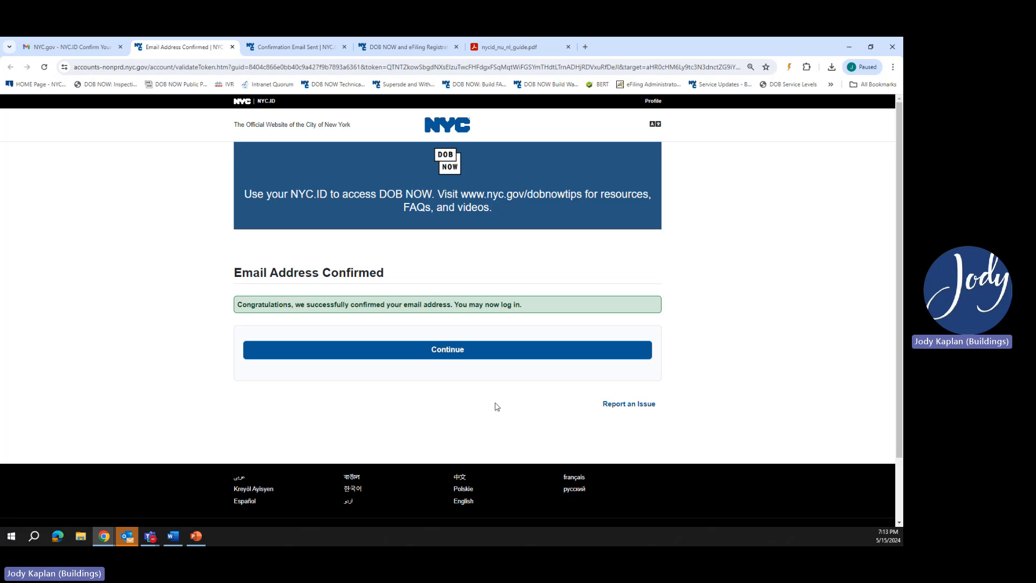
mouse_move(533, 427)
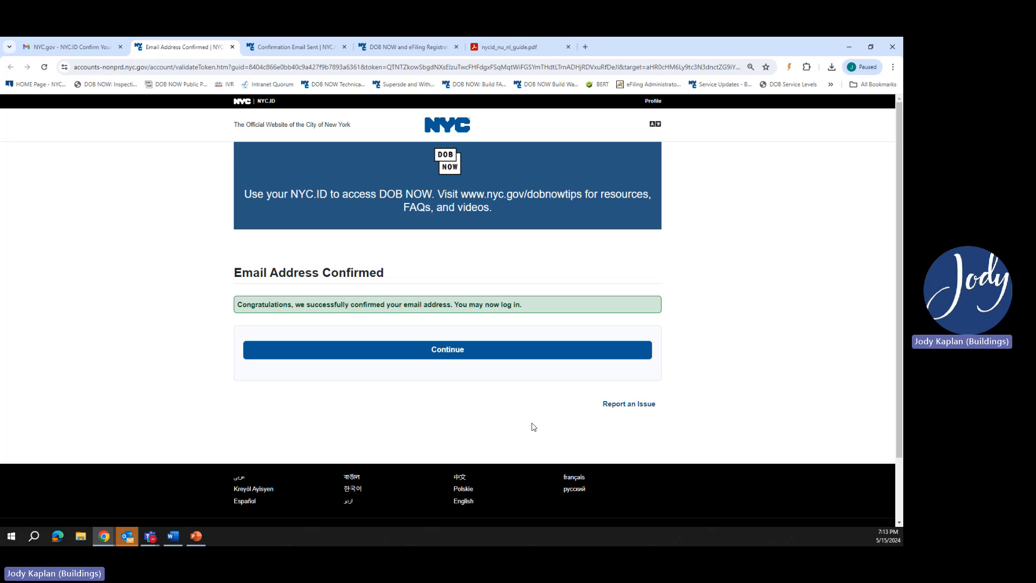
mouse_move(448, 354)
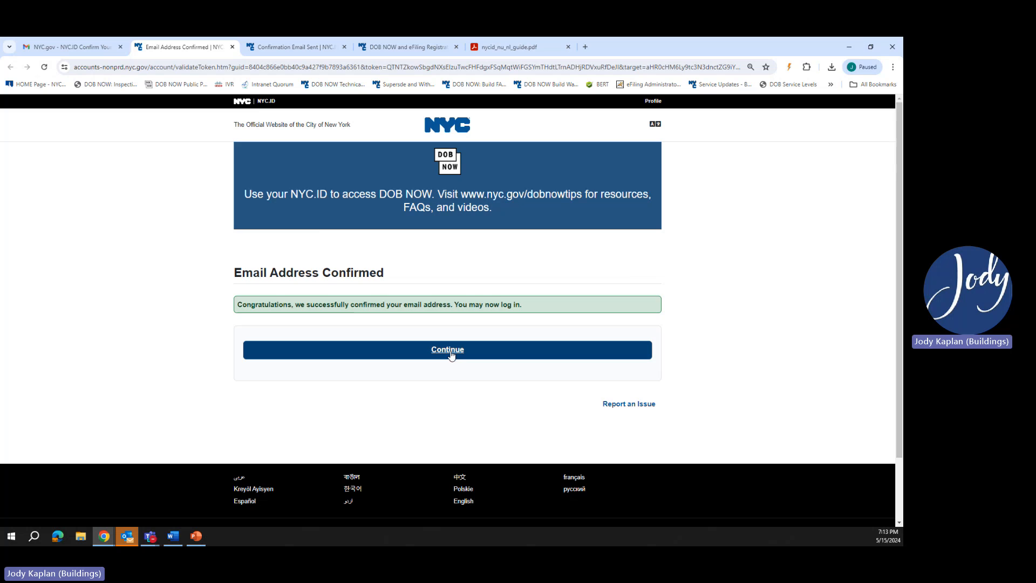
Step: Continue to DOB NOW and submit a saved 'chance' email suggestion to log in
click(447, 349)
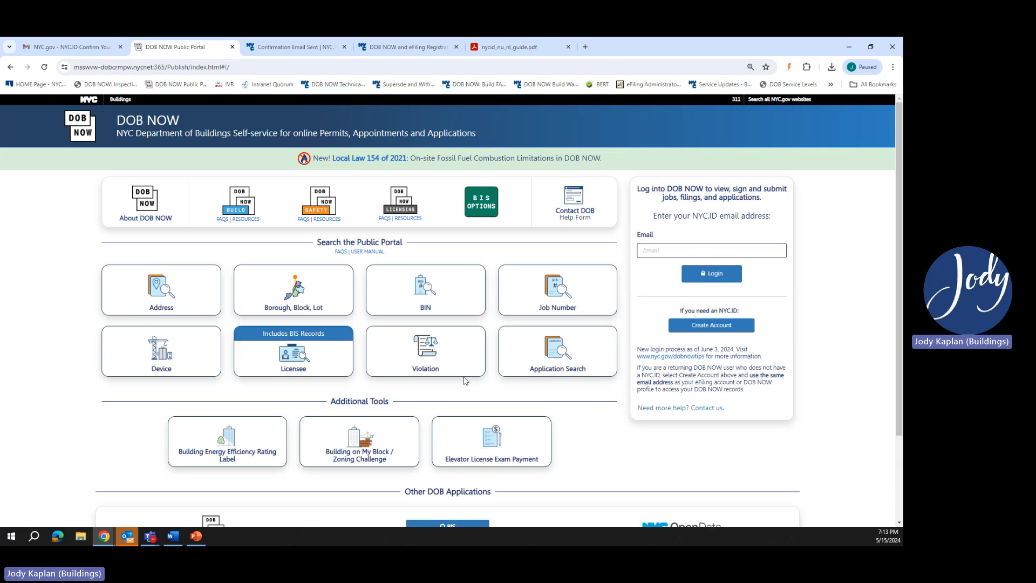
click(712, 250)
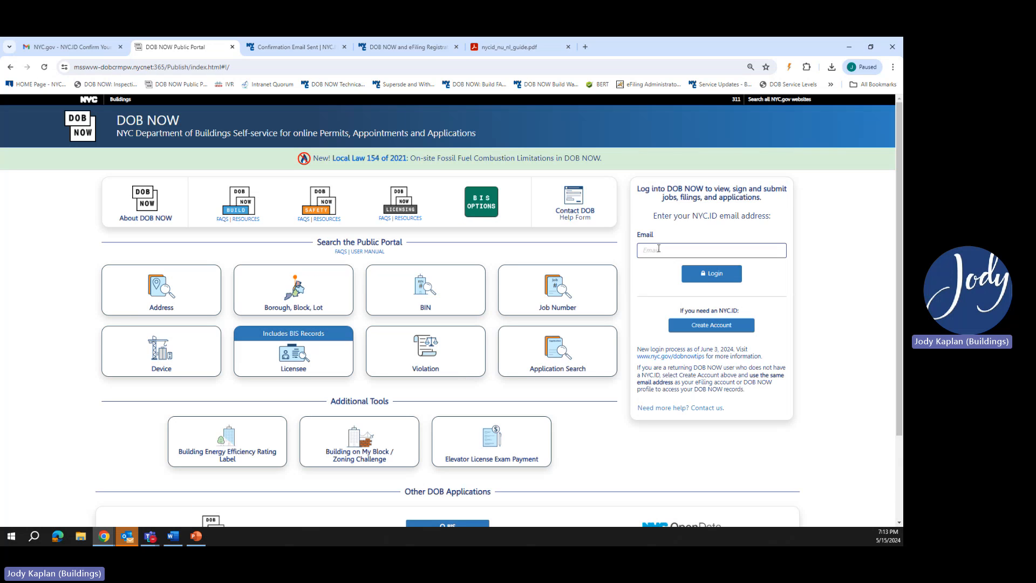
click(711, 250)
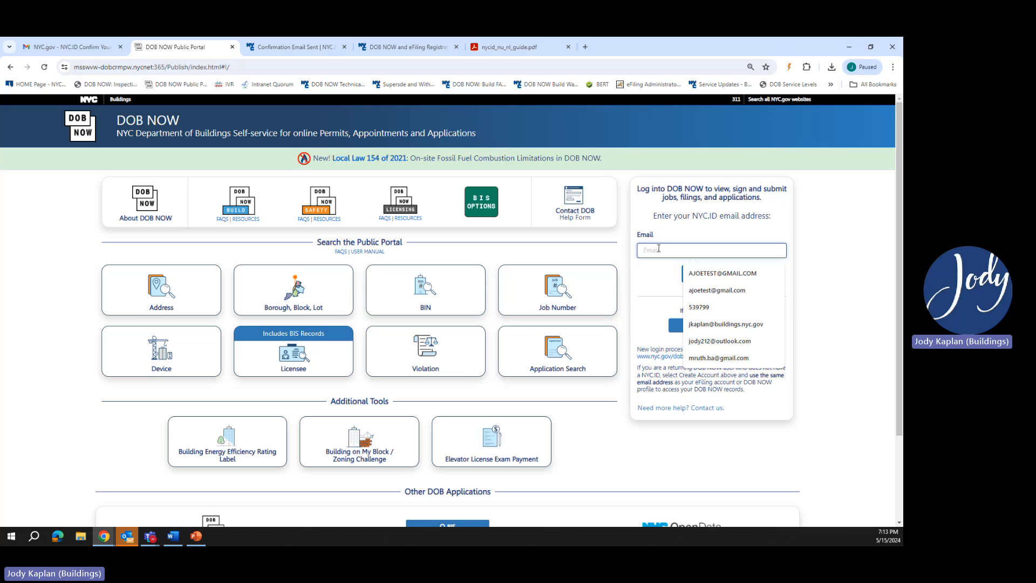
text(chance)
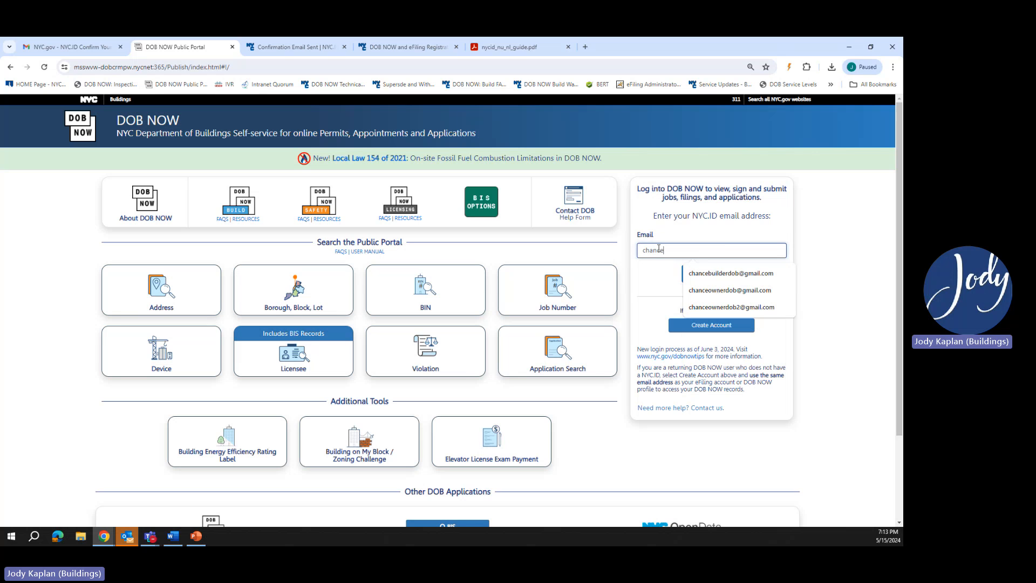
click(731, 273)
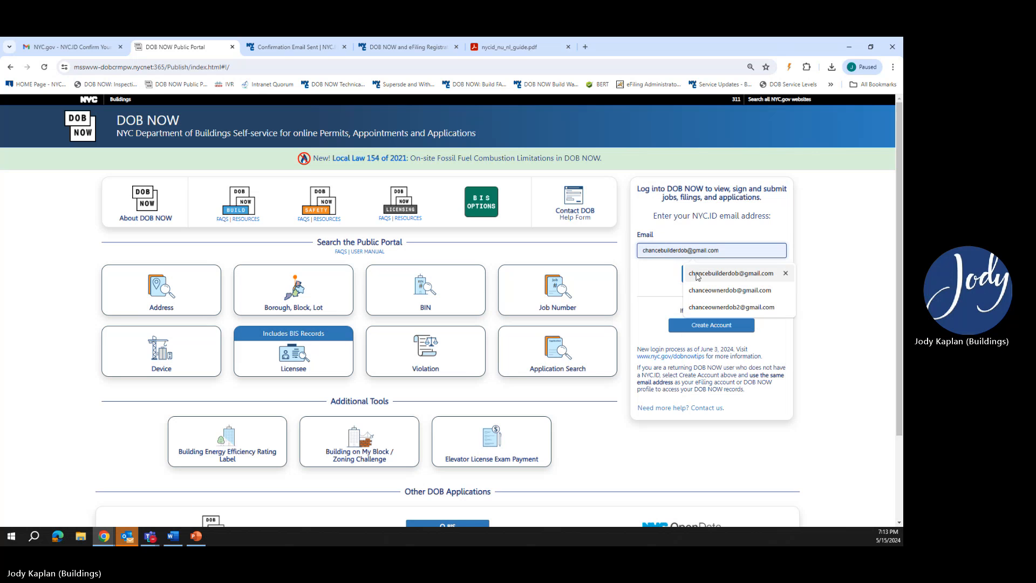
click(732, 307)
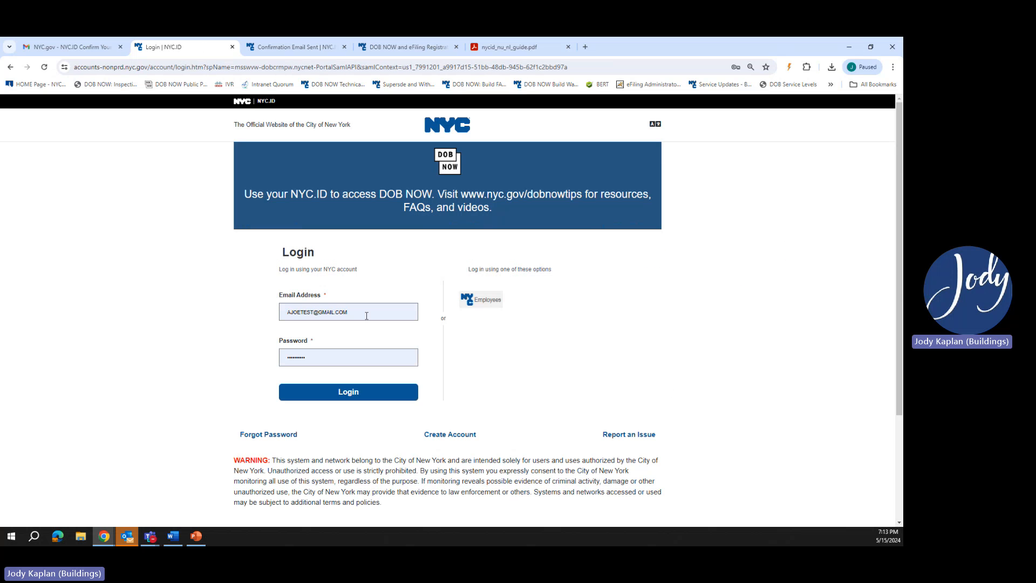
Step: Replace the email with the second owner test account and sign in to NYC.ID
click(348, 311)
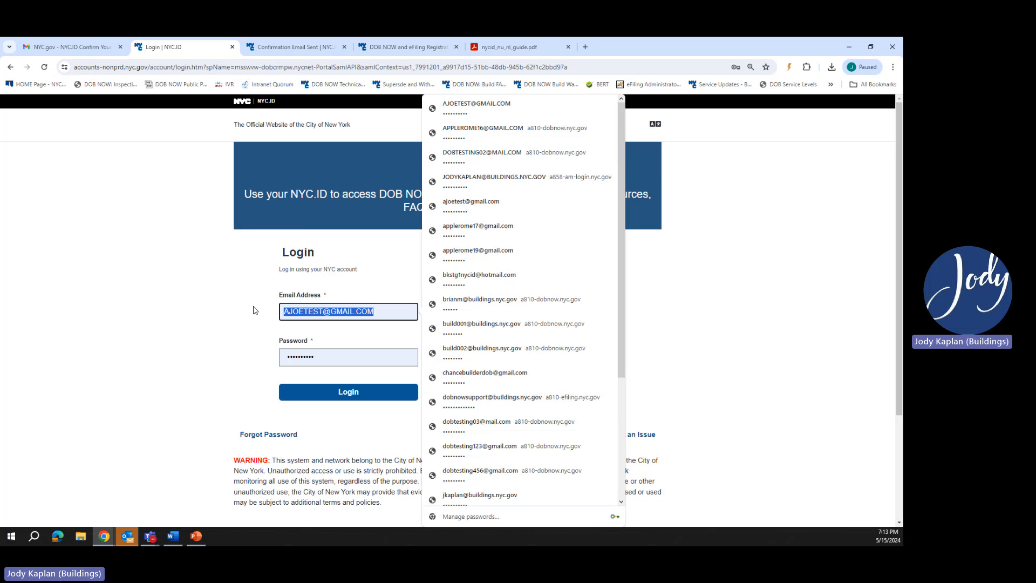
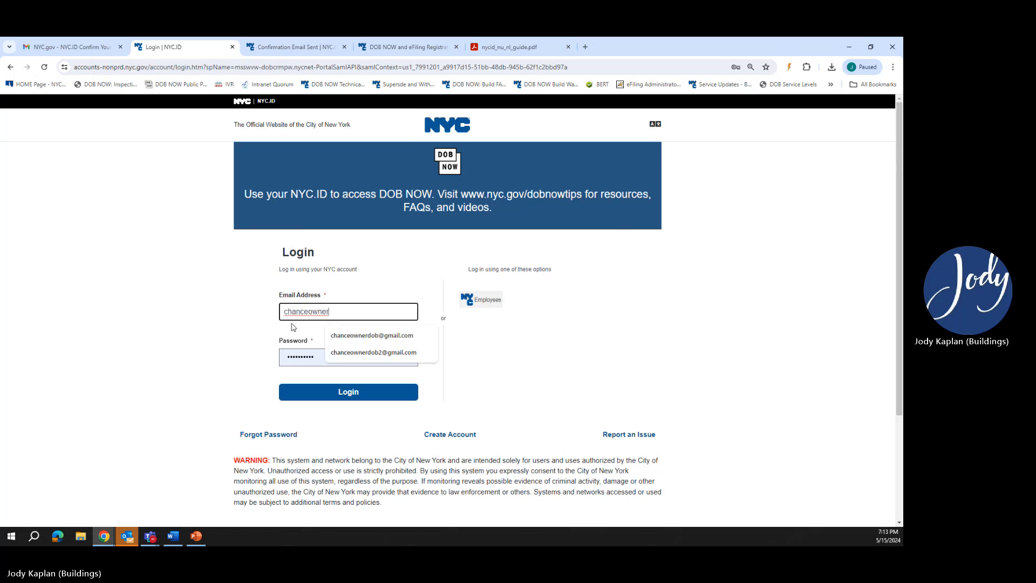
click(374, 352)
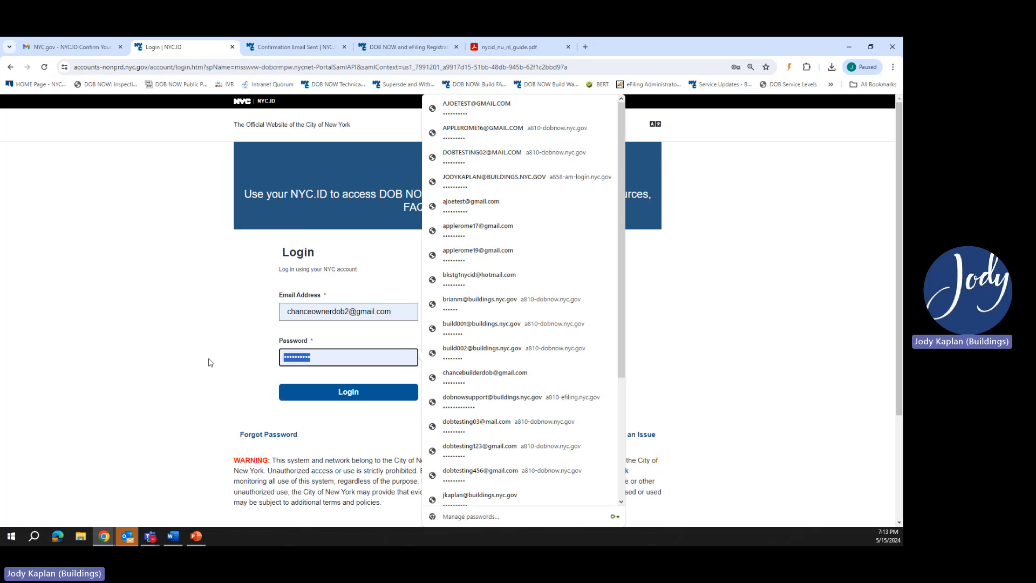
click(348, 356)
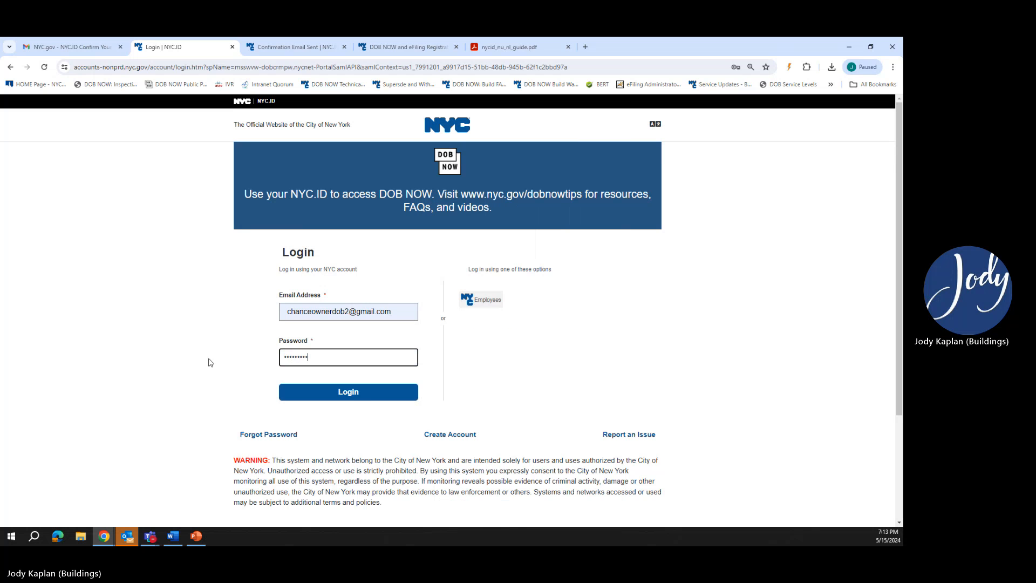
click(347, 392)
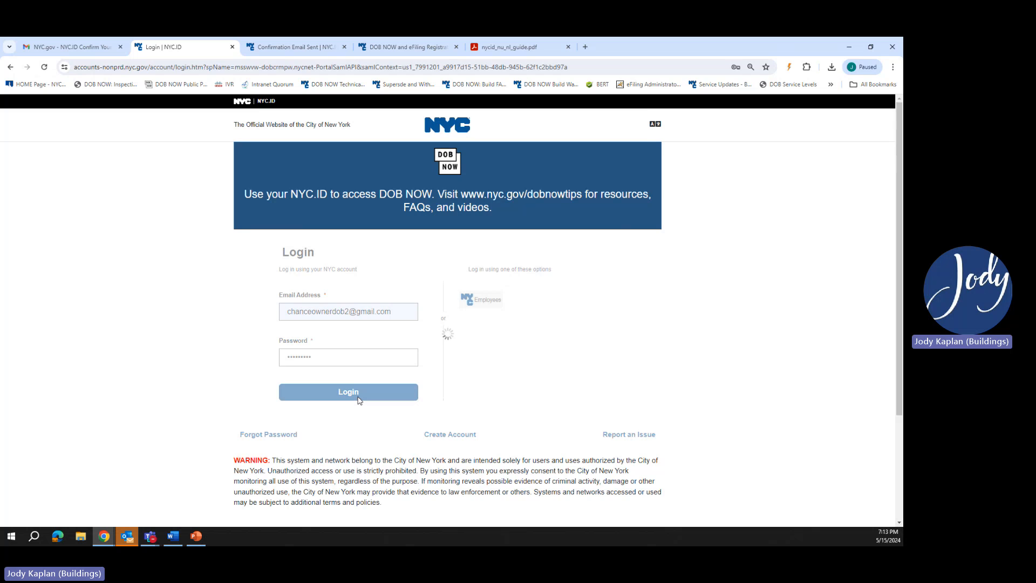
click(348, 392)
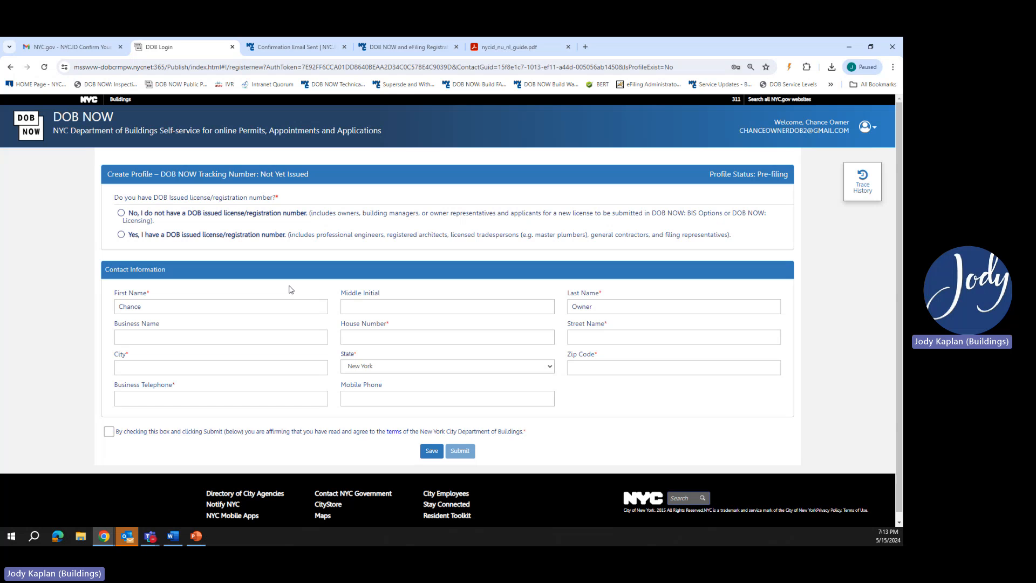
mouse_move(315, 289)
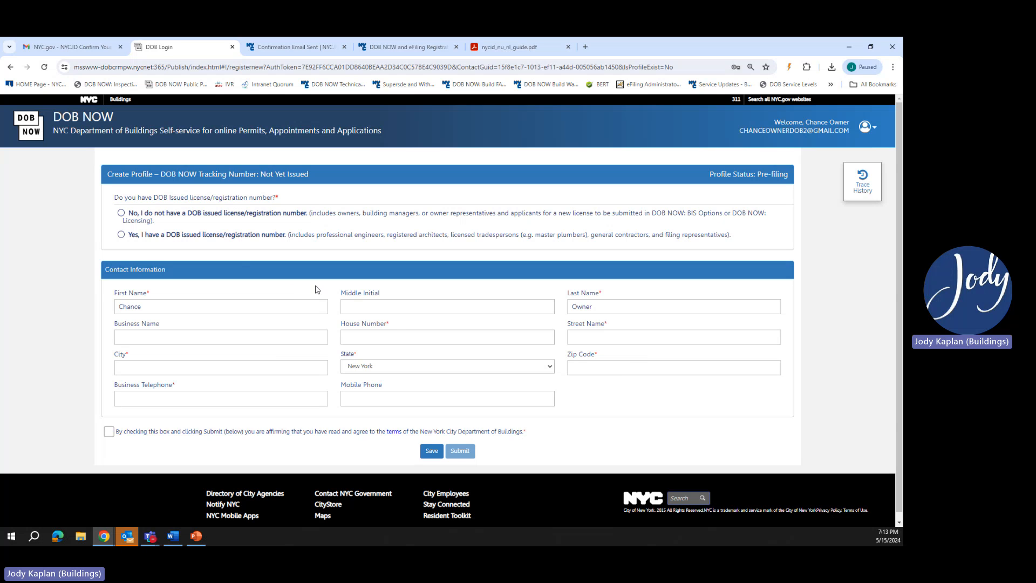
mouse_move(200, 225)
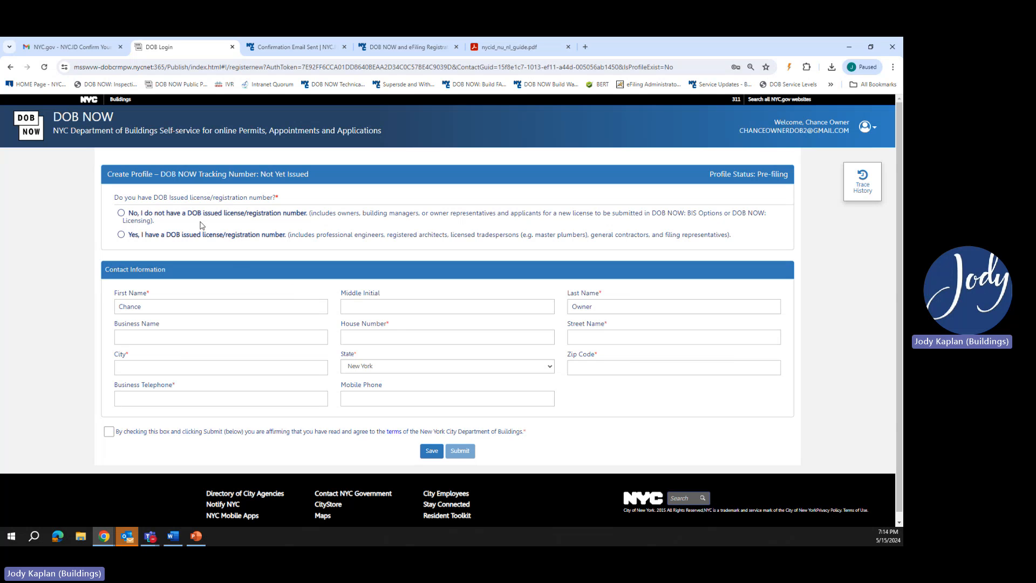
mouse_move(297, 223)
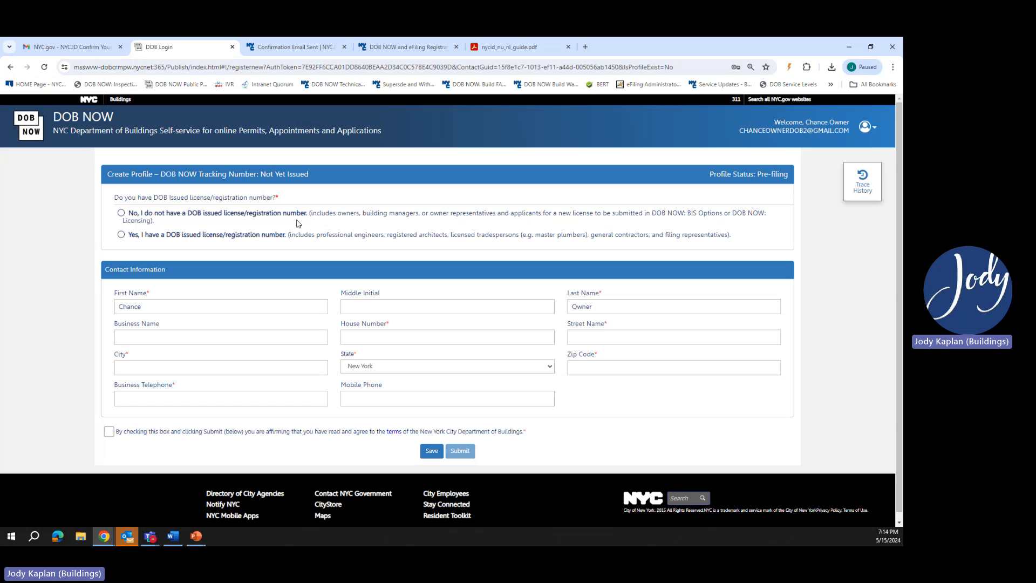
mouse_move(337, 224)
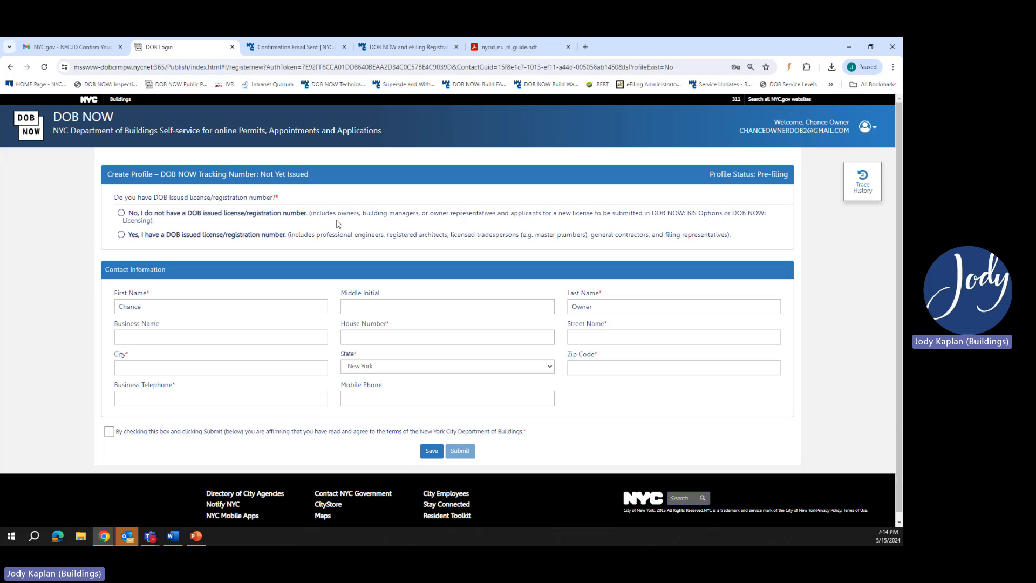
mouse_move(406, 223)
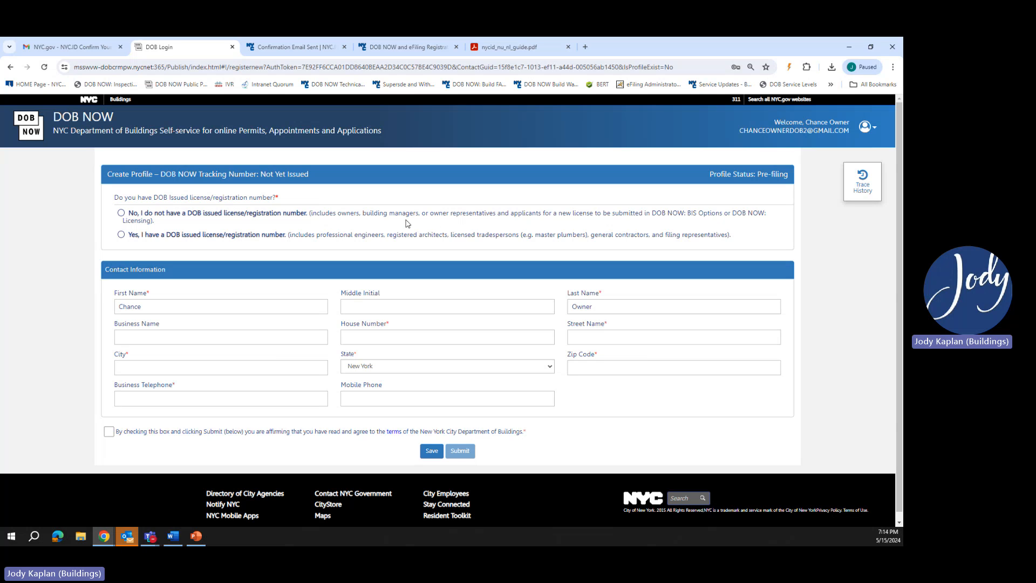
mouse_move(529, 230)
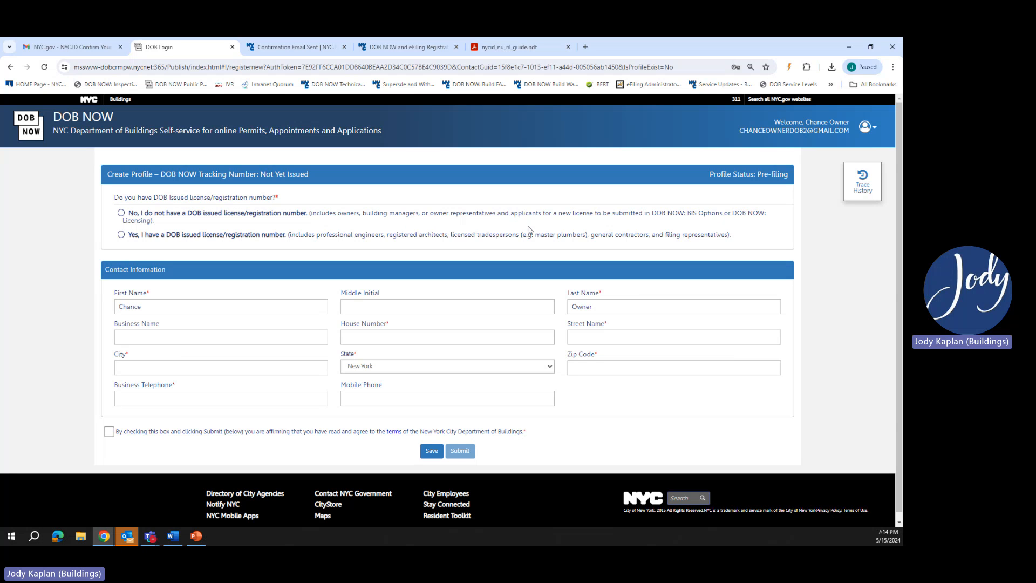
mouse_move(586, 228)
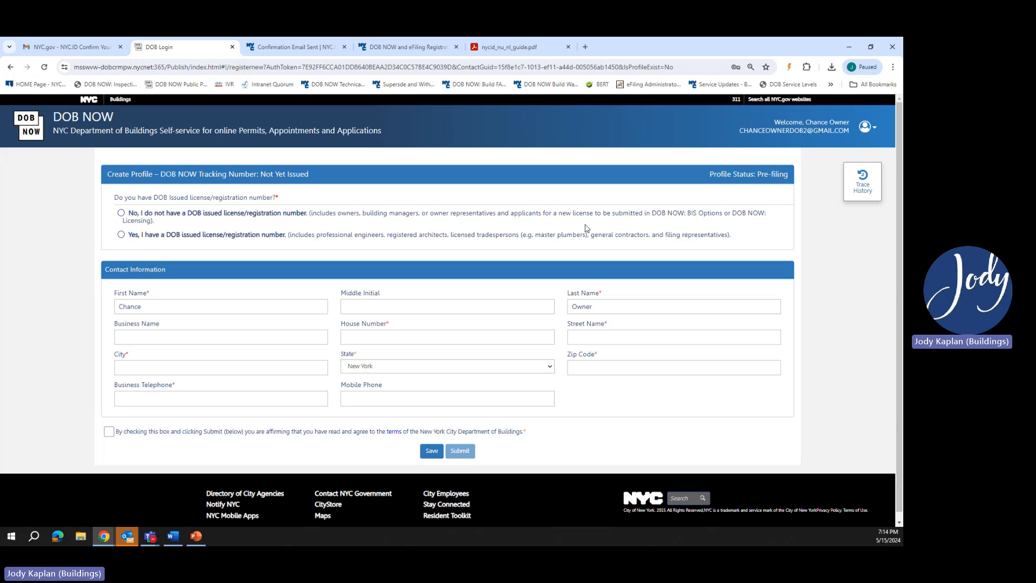
mouse_move(97, 221)
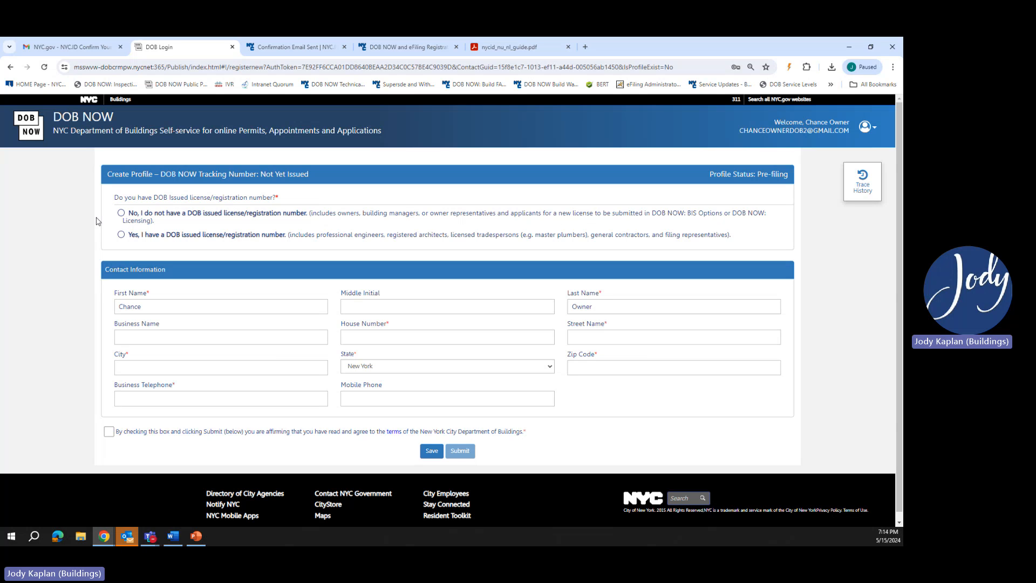
Step: Answer that no DOB-issued license is held and enter business name 'My Business'
click(121, 212)
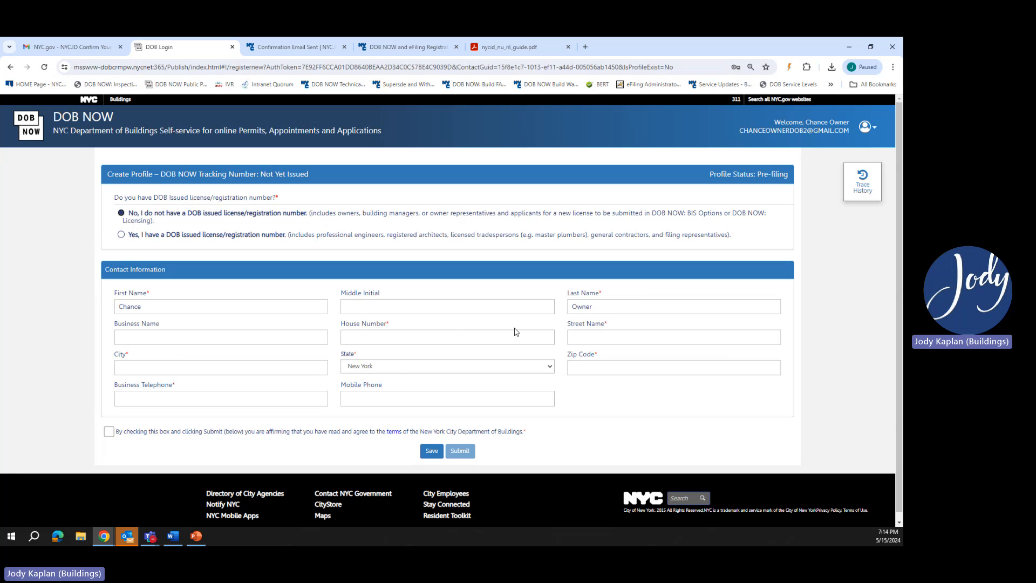
mouse_move(335, 306)
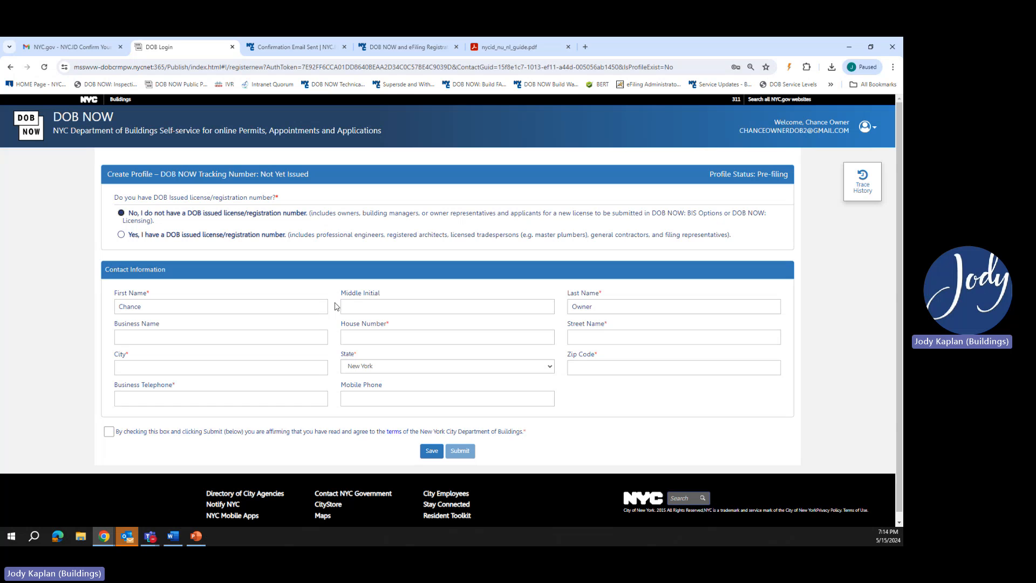
mouse_move(296, 336)
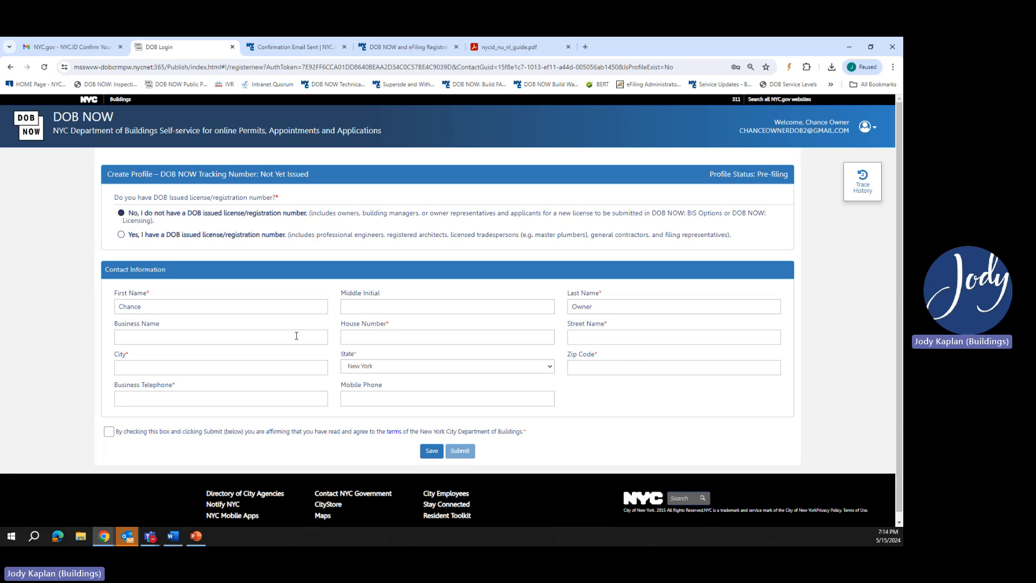
text(My)
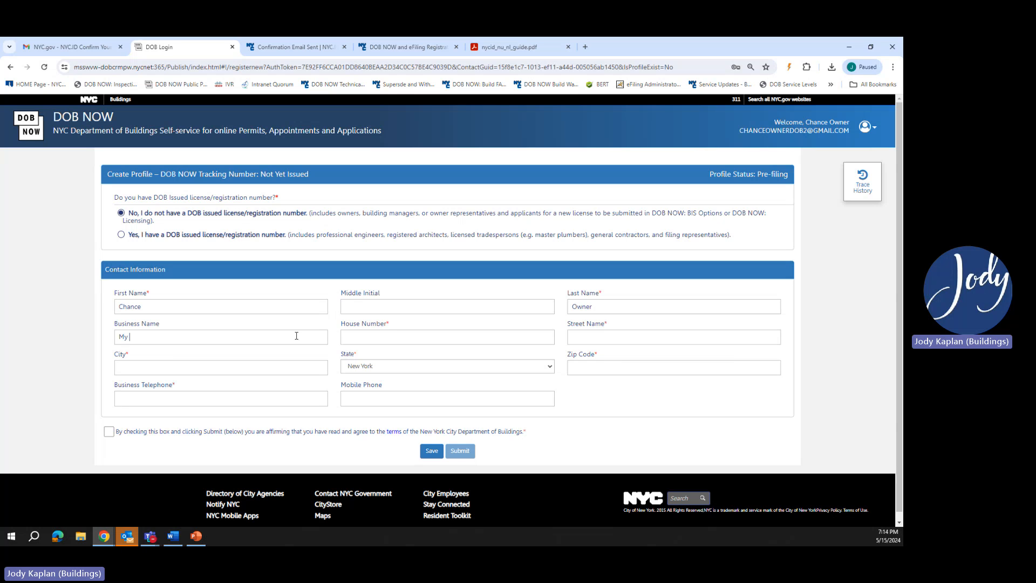
text(Business)
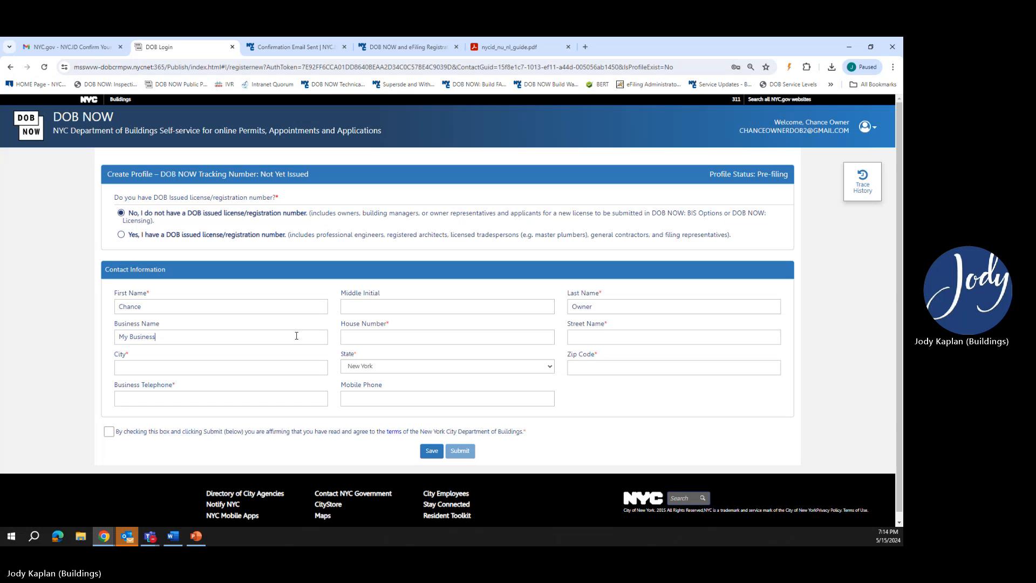
text(280)
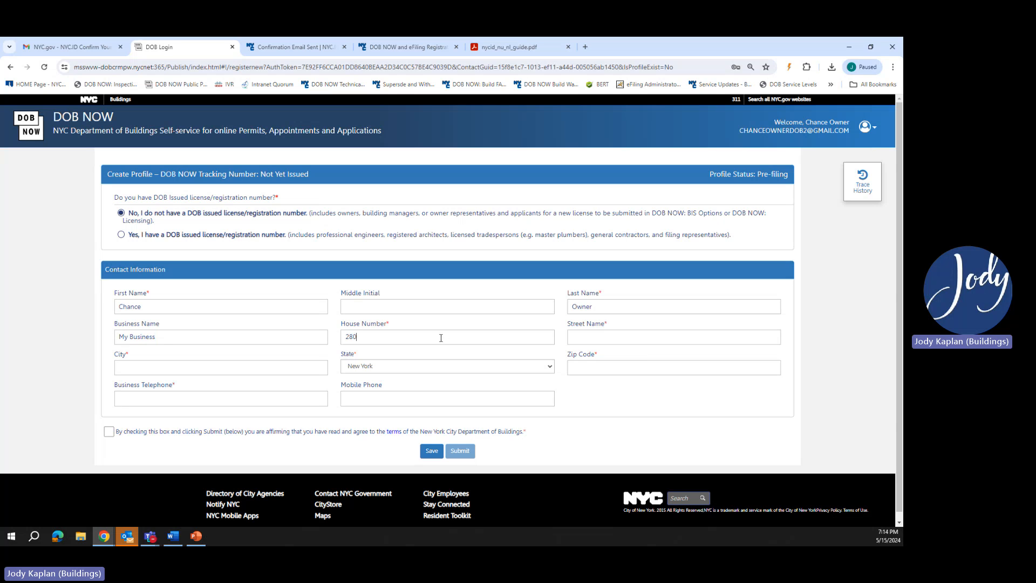
text(Broad)
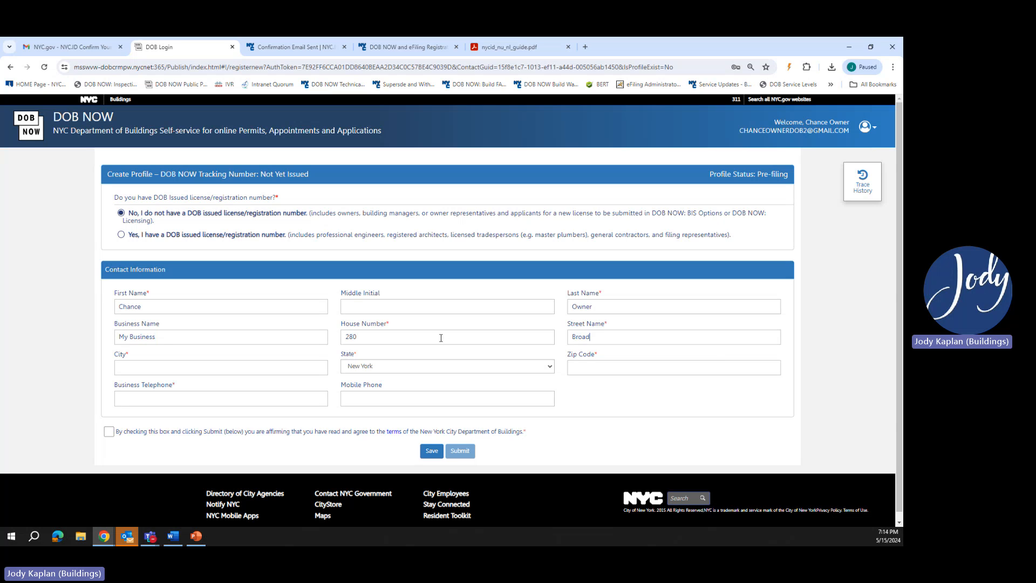
text(way)
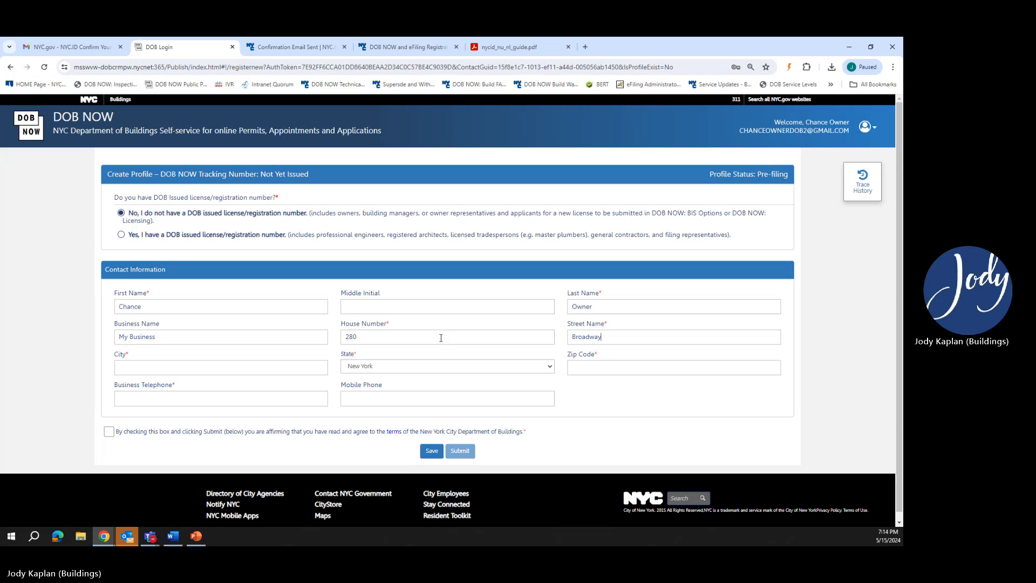
text(New York)
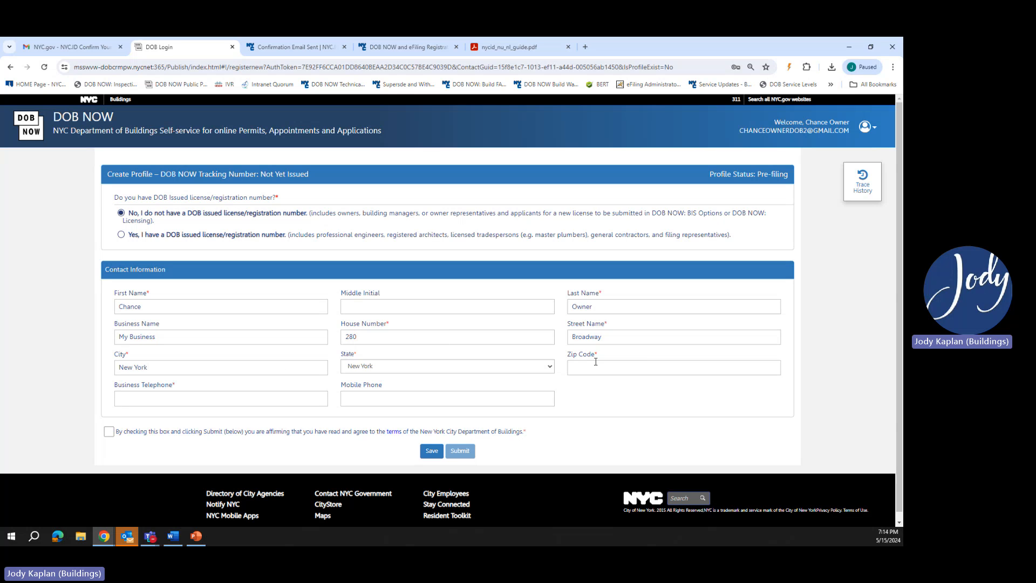
text(10007)
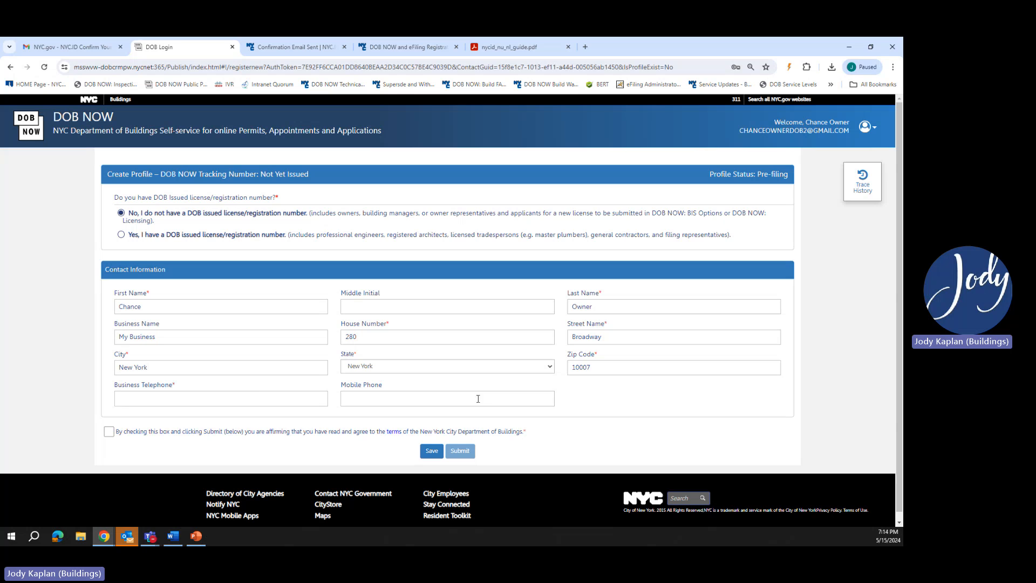
text((212)
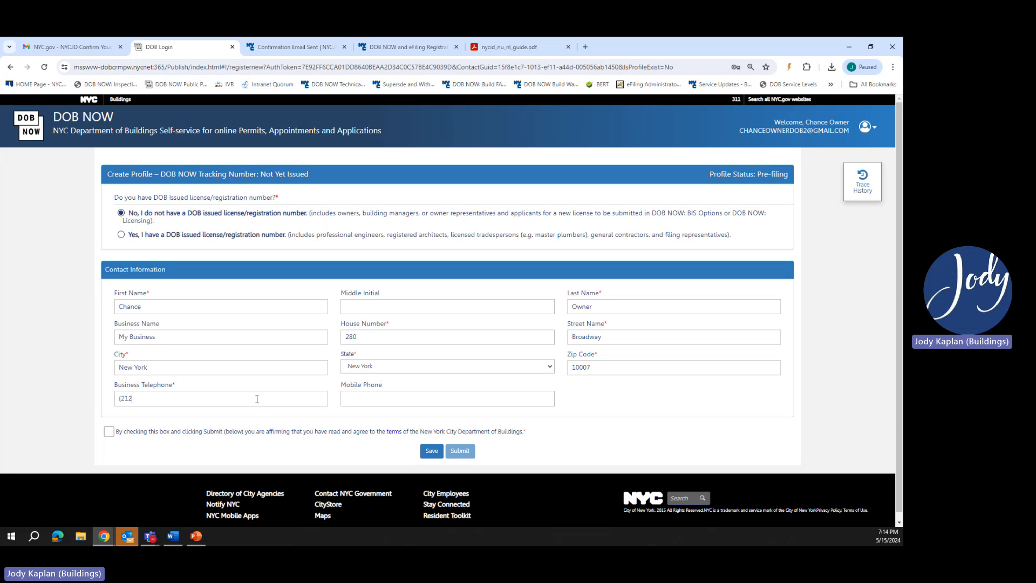
text(555-1212)
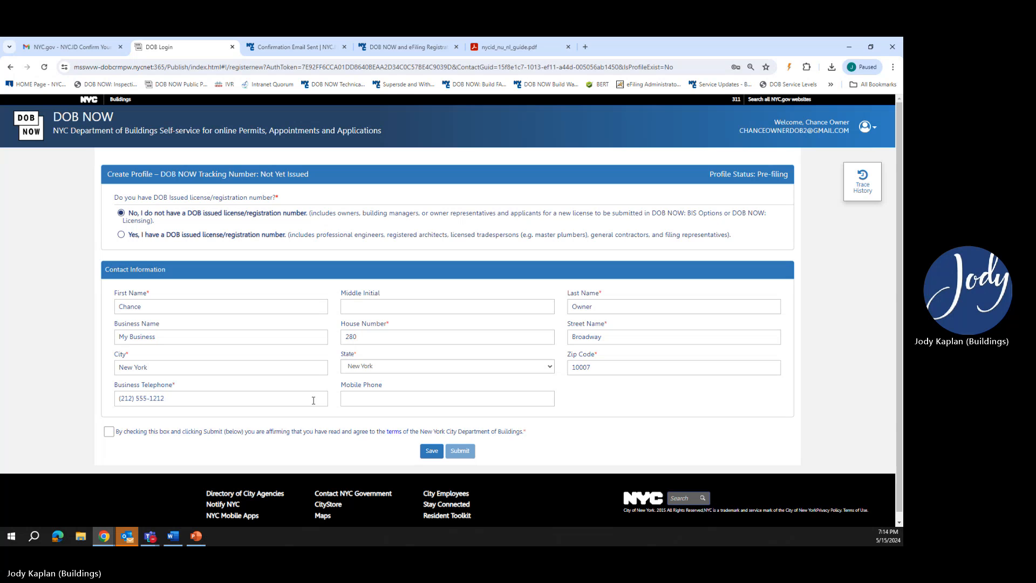
Step: Agree to the DOB terms, accept the signature statement, and dismiss the Profile saved notice
click(109, 431)
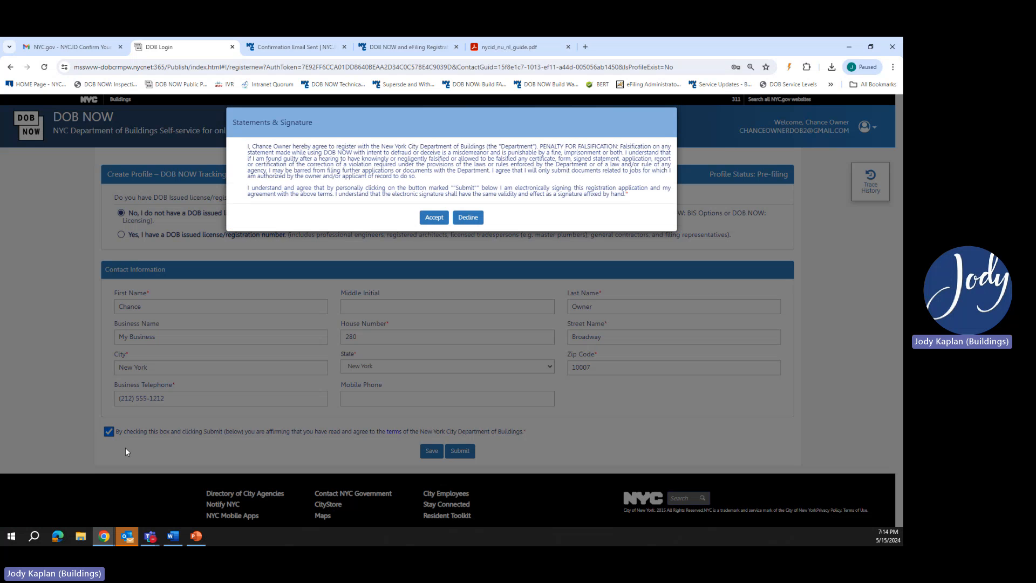
mouse_move(338, 100)
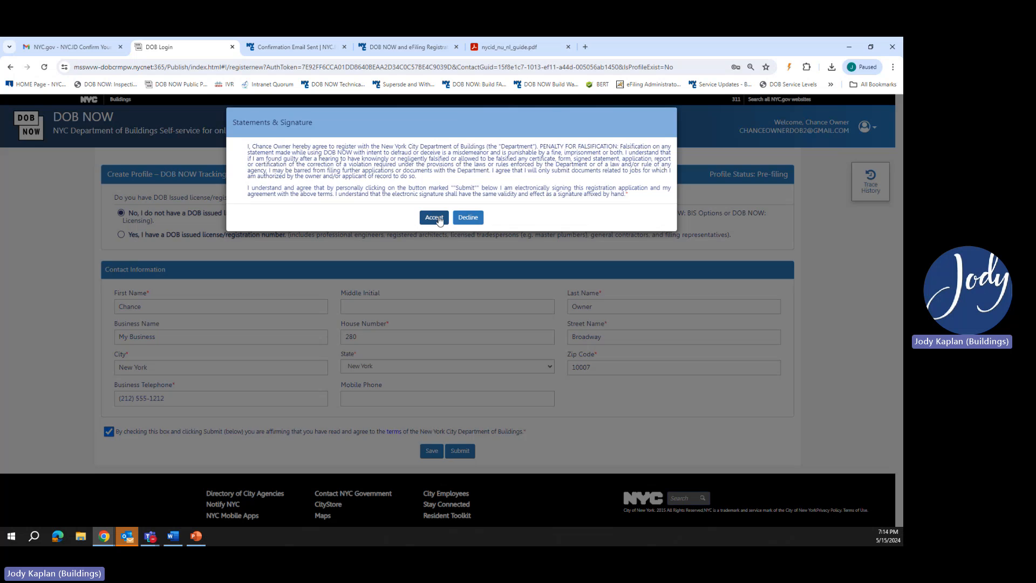
click(434, 218)
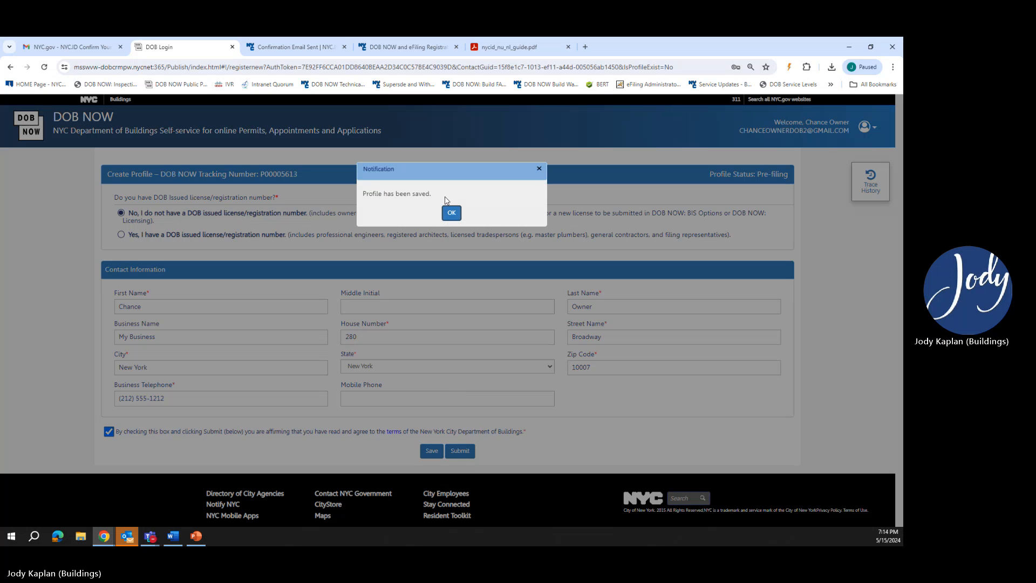
click(451, 212)
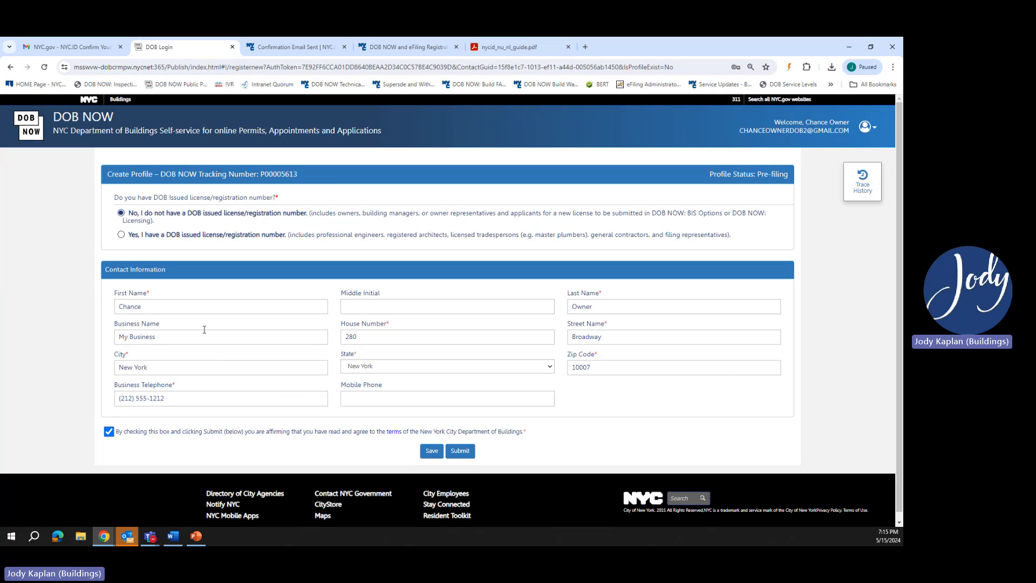
mouse_move(521, 360)
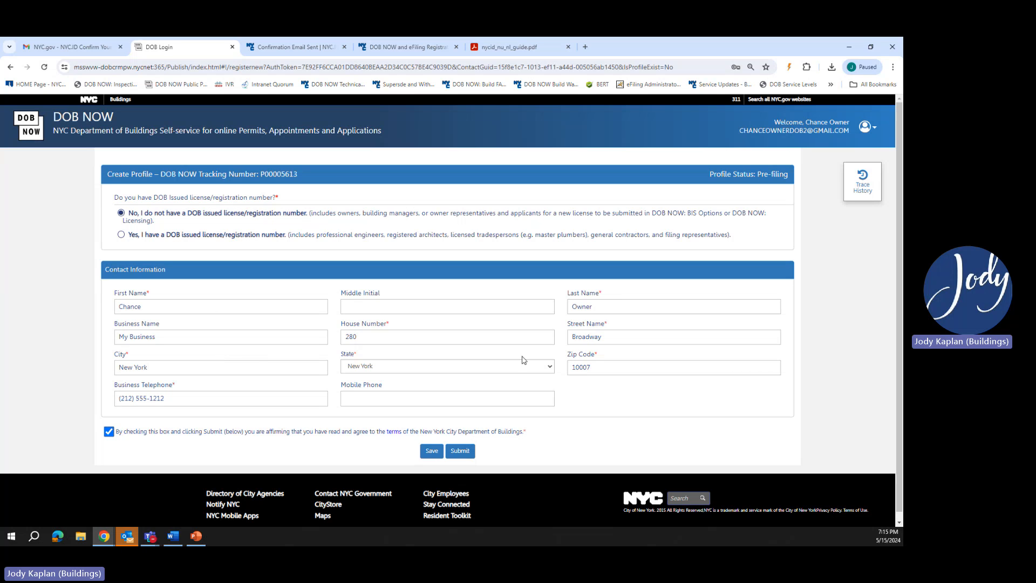
mouse_move(246, 358)
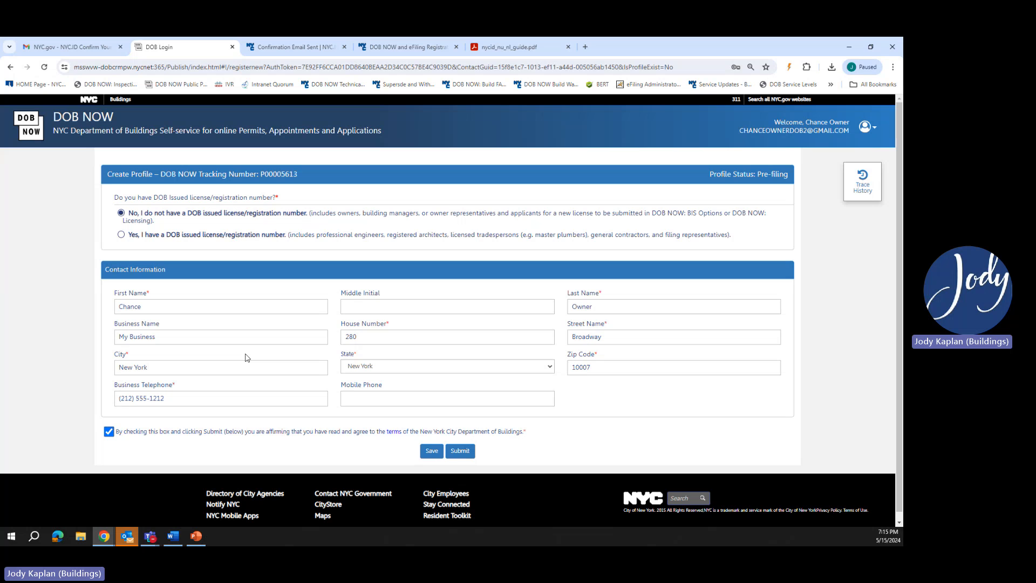
mouse_move(453, 459)
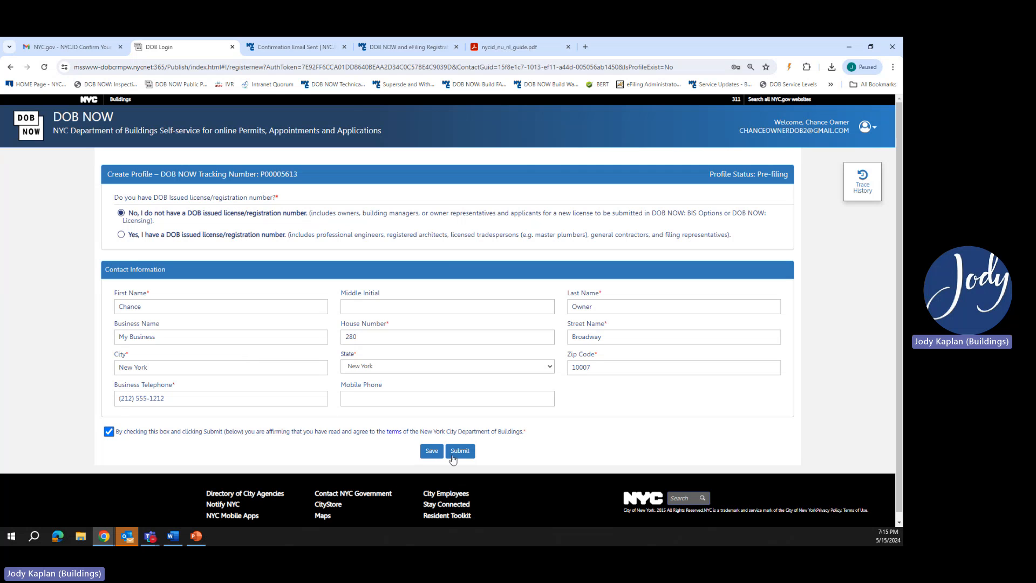
Step: Submit and confirm the new profile, then choose to proceed to the main dashboard
click(460, 450)
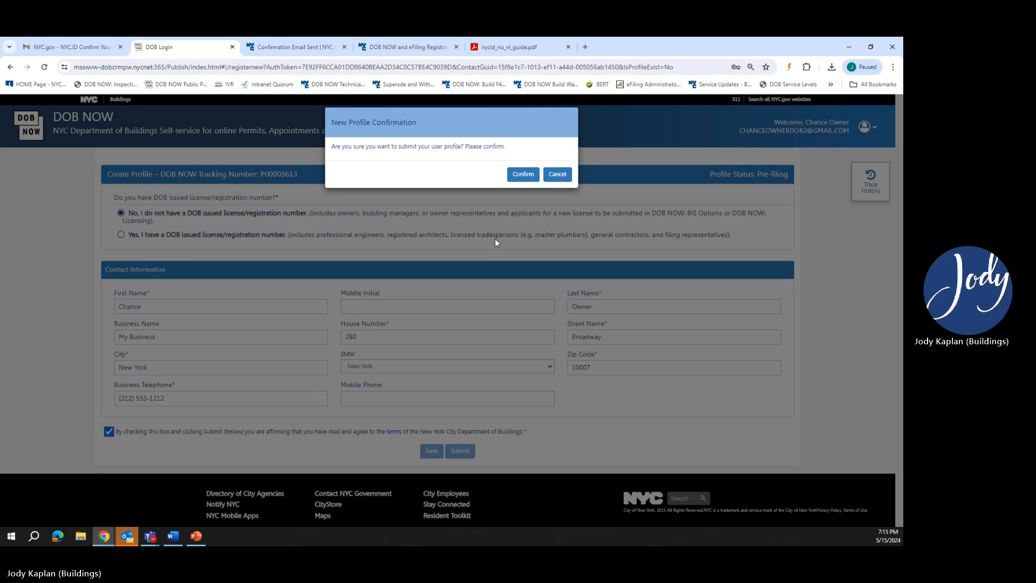
mouse_move(546, 208)
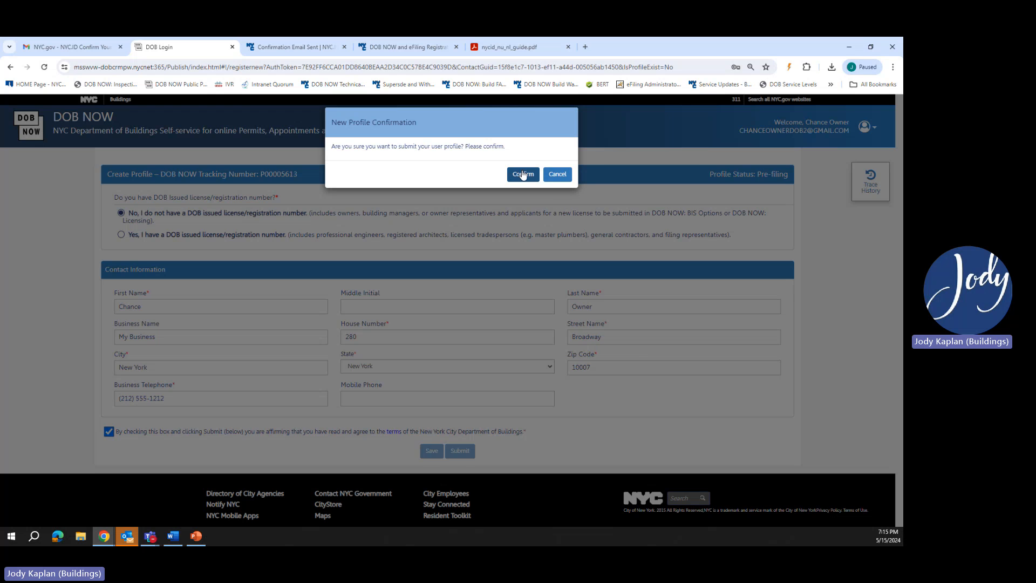
click(522, 174)
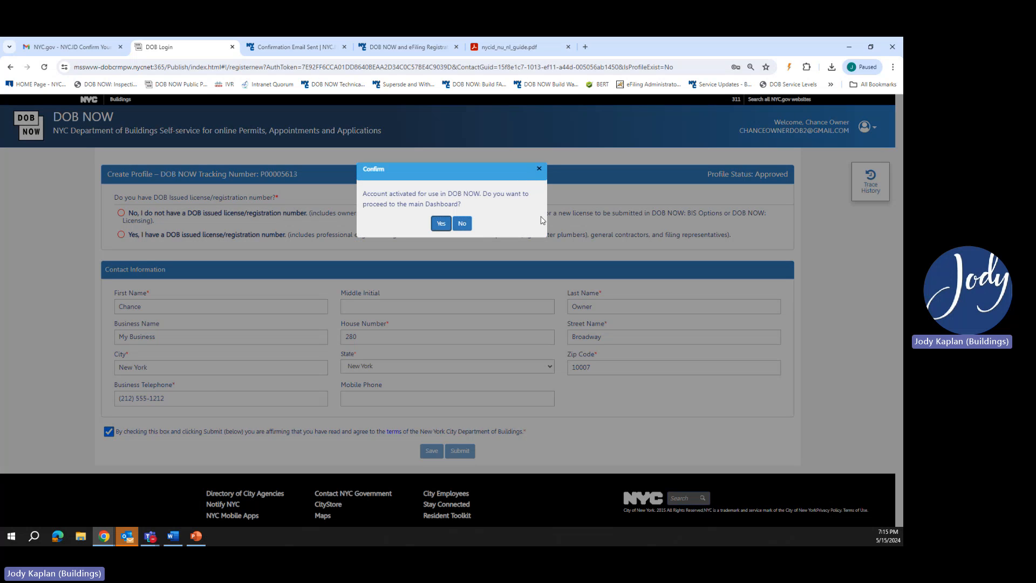
mouse_move(524, 214)
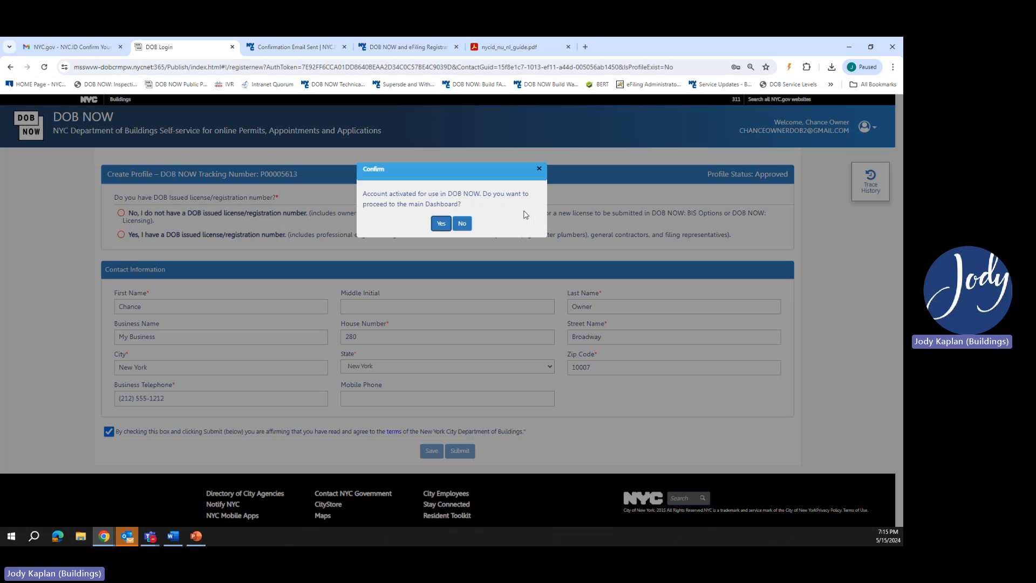
mouse_move(438, 240)
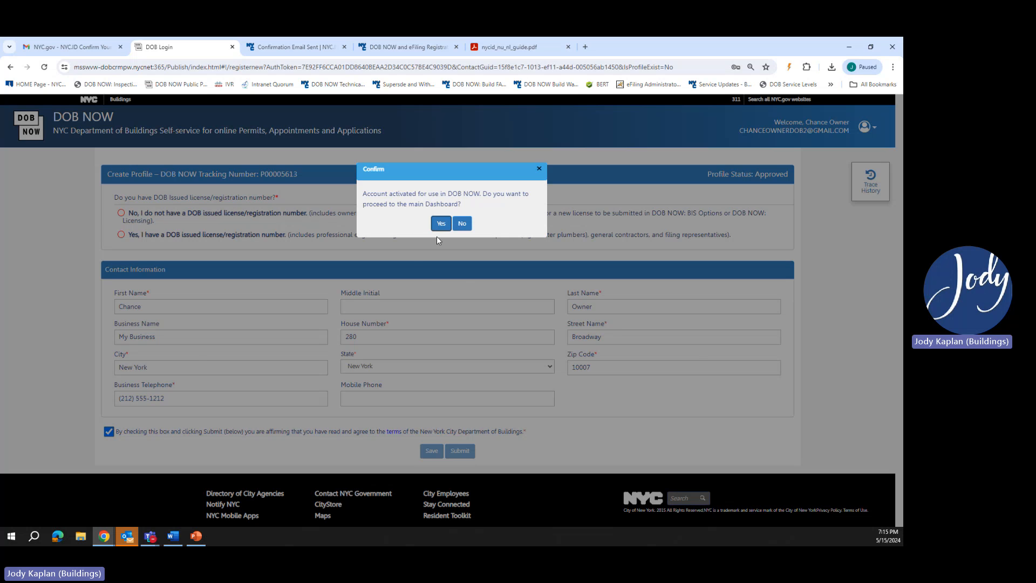
click(441, 223)
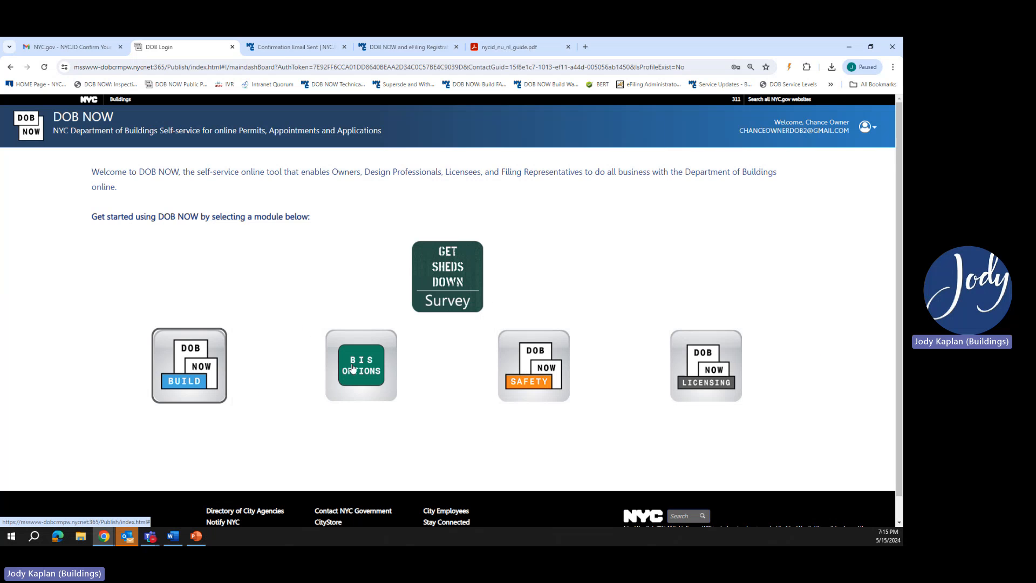
mouse_move(189, 364)
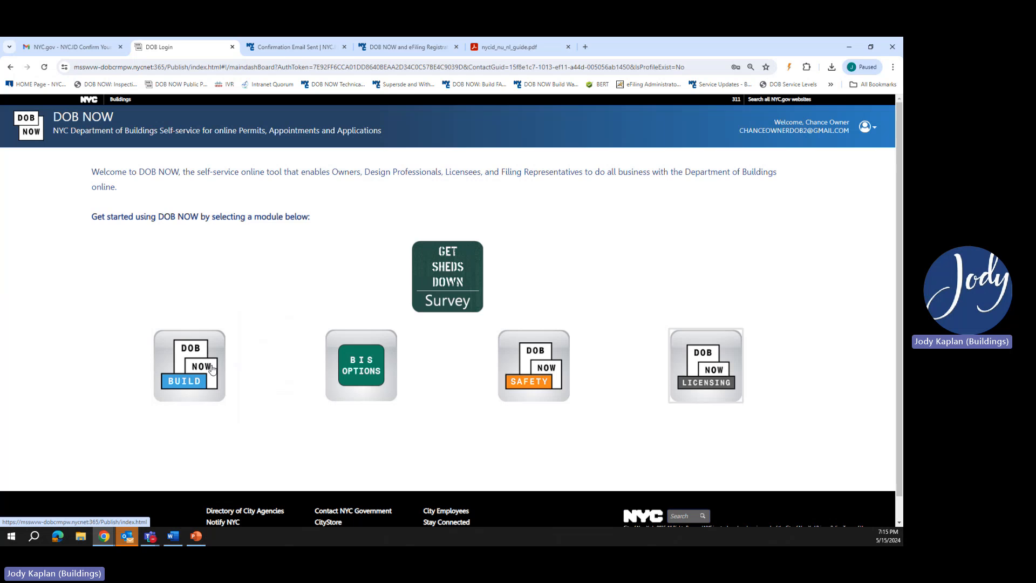
Step: Open the dashboard's profile dropdown showing license management, help and sign-out options
click(189, 366)
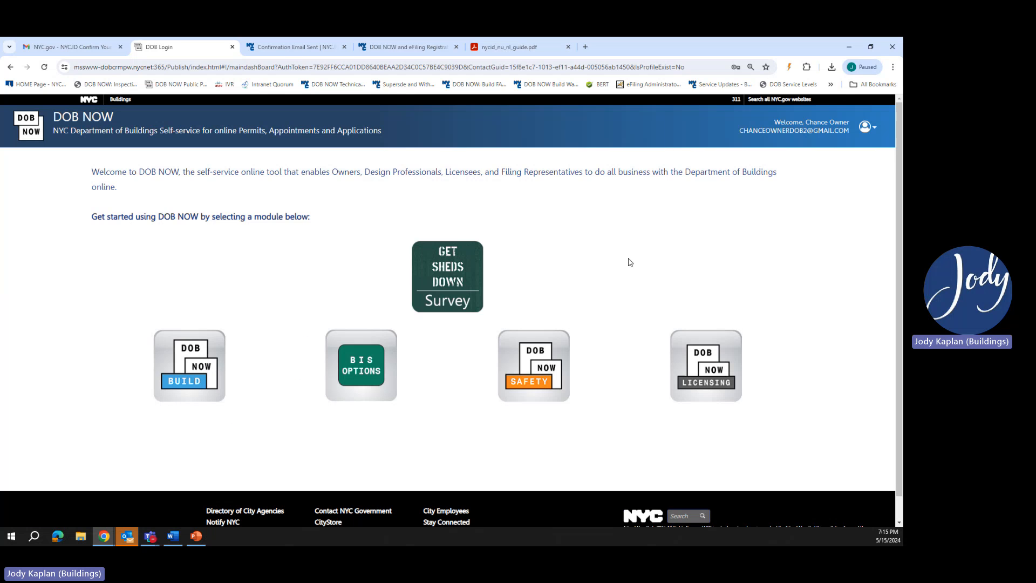
click(866, 126)
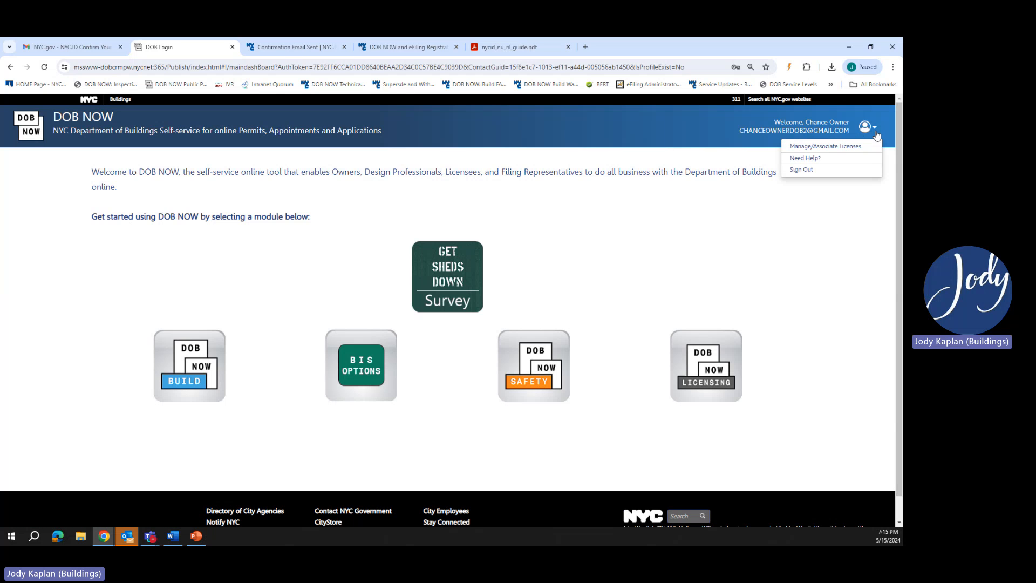
mouse_move(824, 146)
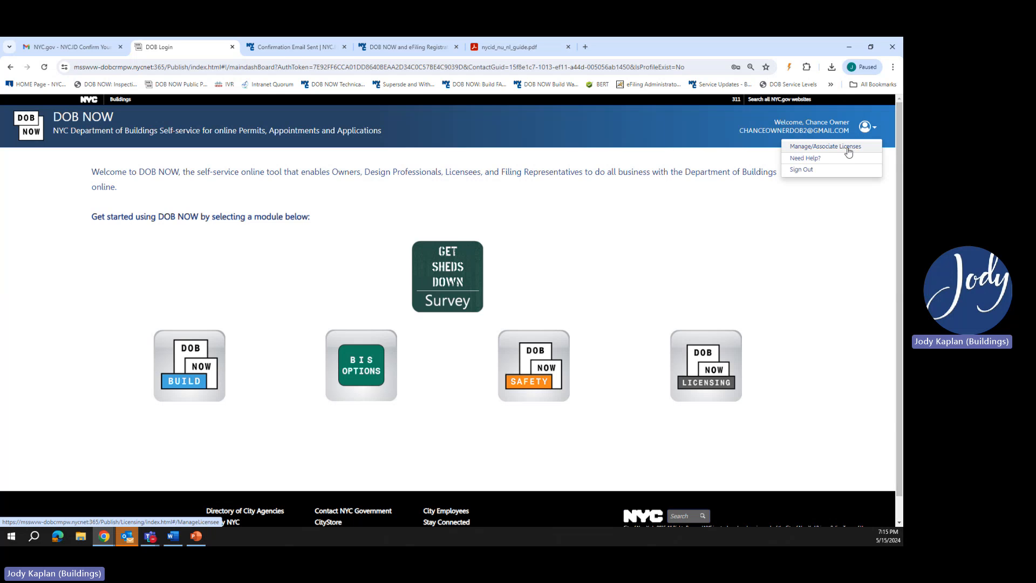